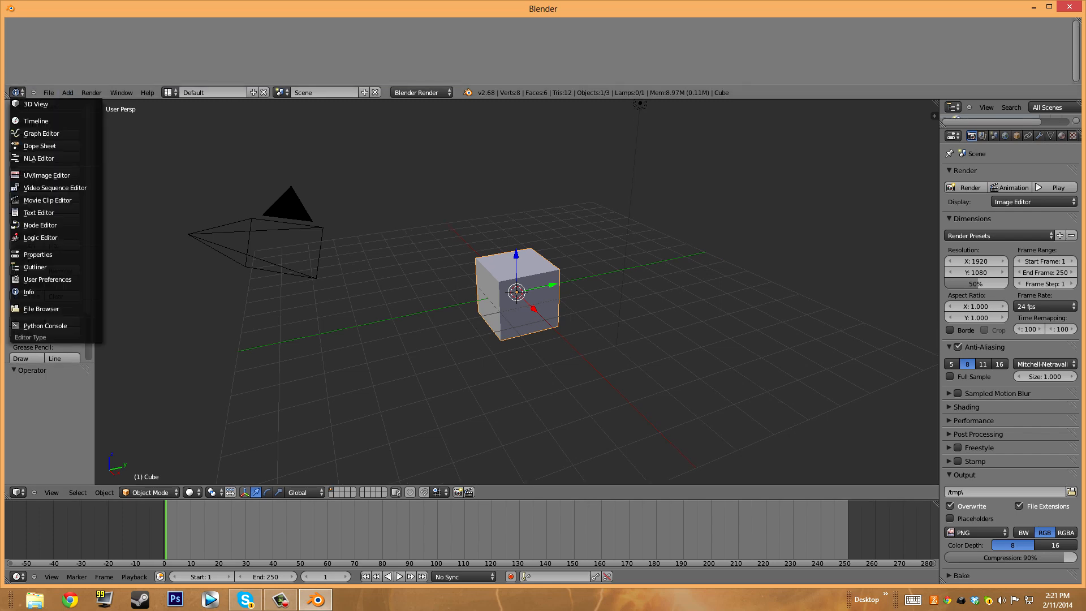
mouse_move(40, 236)
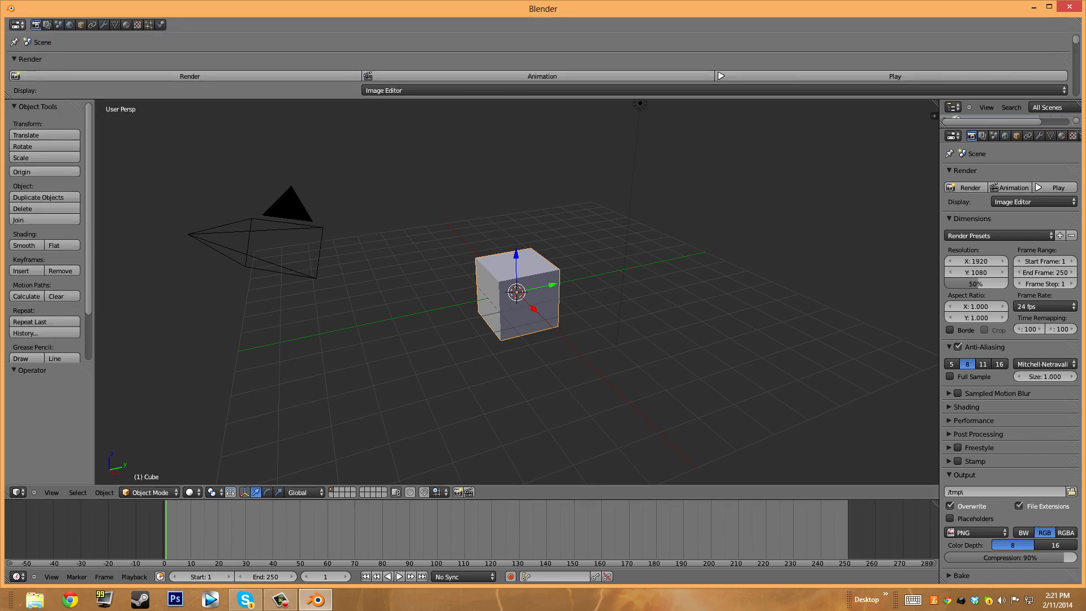
Switch the top header strip to a 3D View, then drag the cube sideways across the grid
left_click(10, 24)
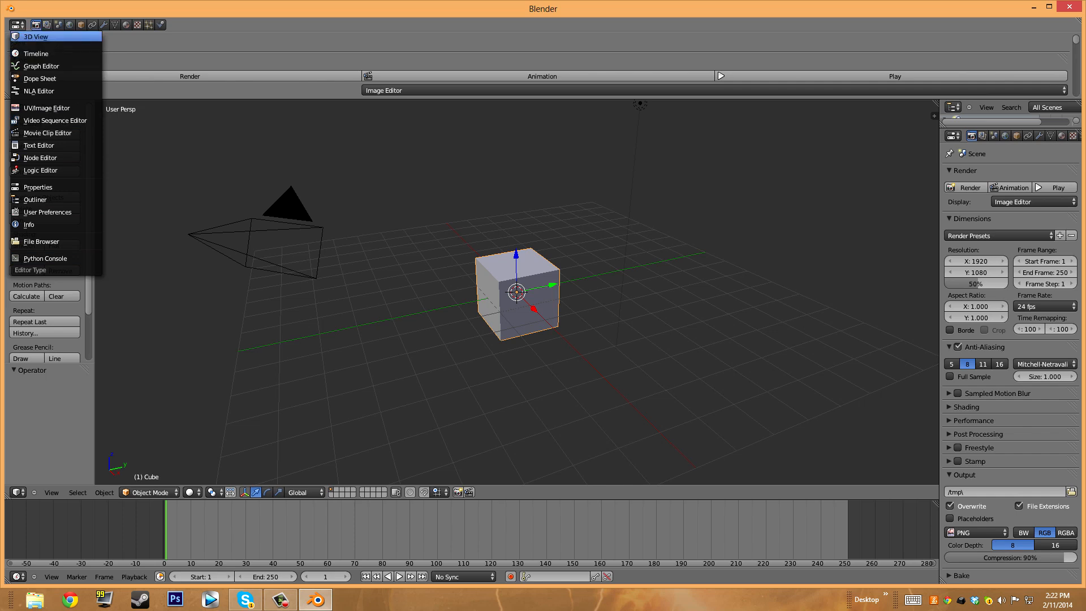
left_click(36, 36)
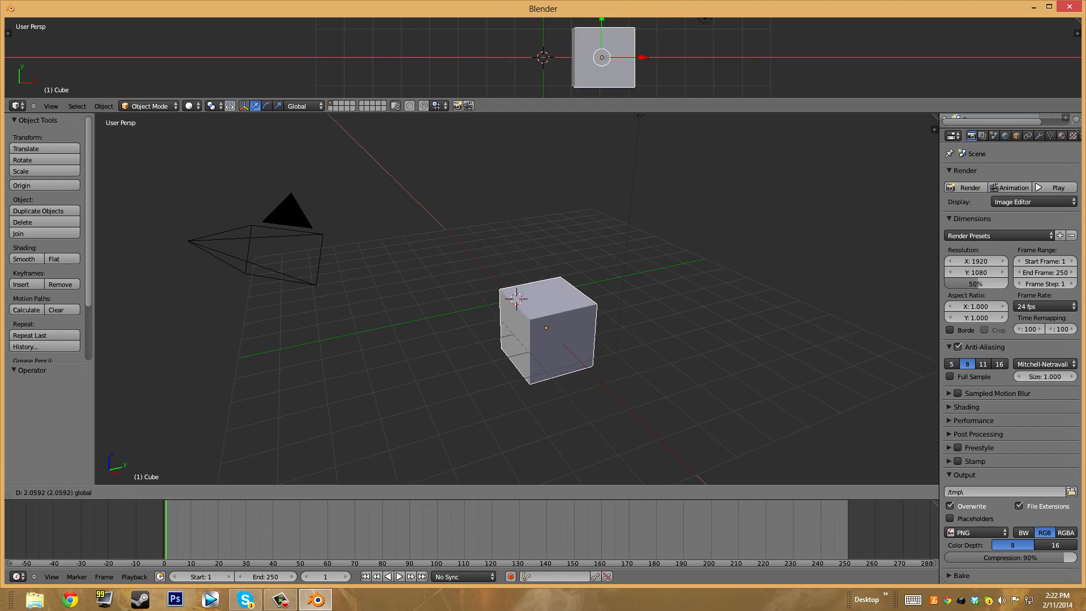
left_click_drag(516, 299, 558, 338)
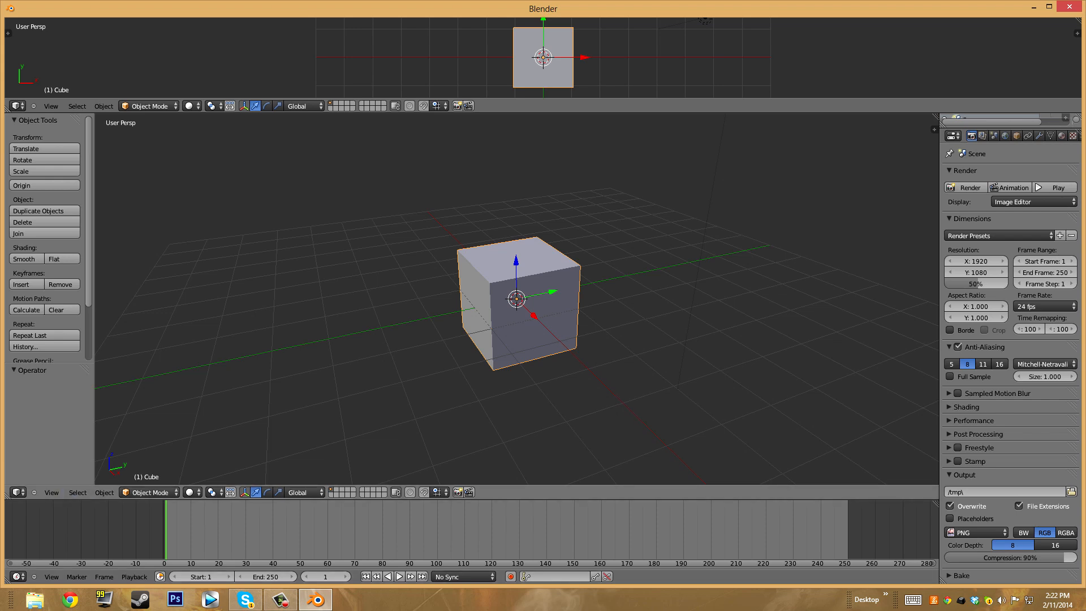
Switch the main viewport, timeline and side panel to Info editors showing the command log
left_click(9, 491)
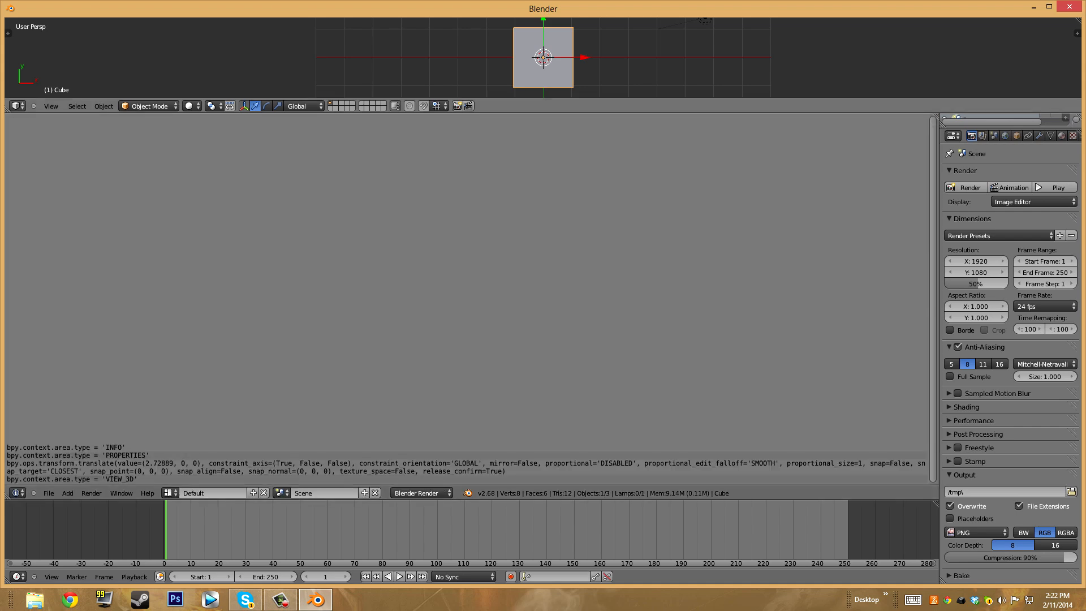
left_click(13, 106)
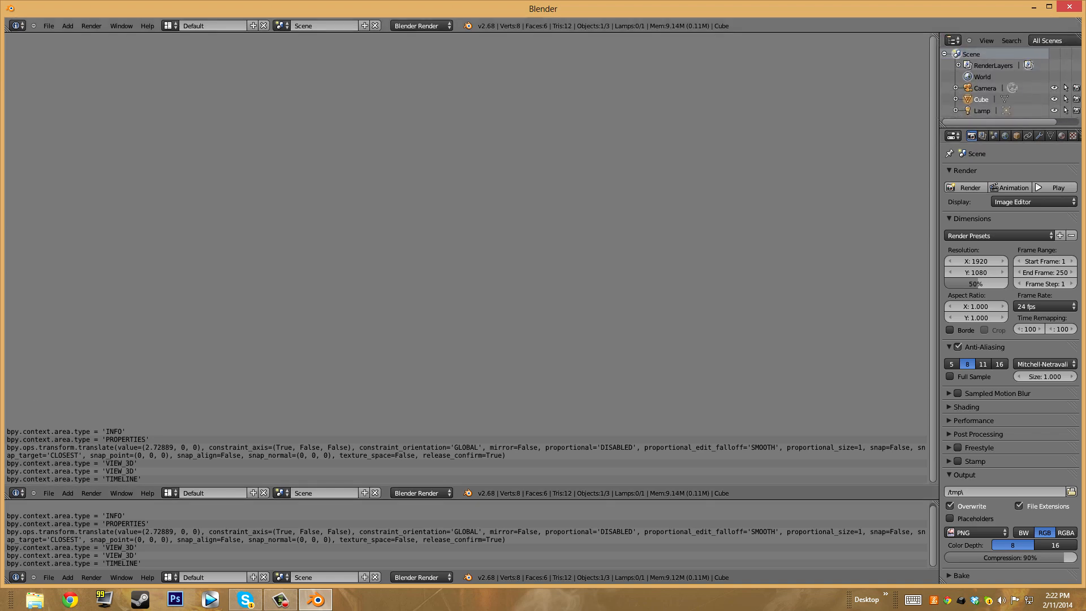
left_click(952, 40)
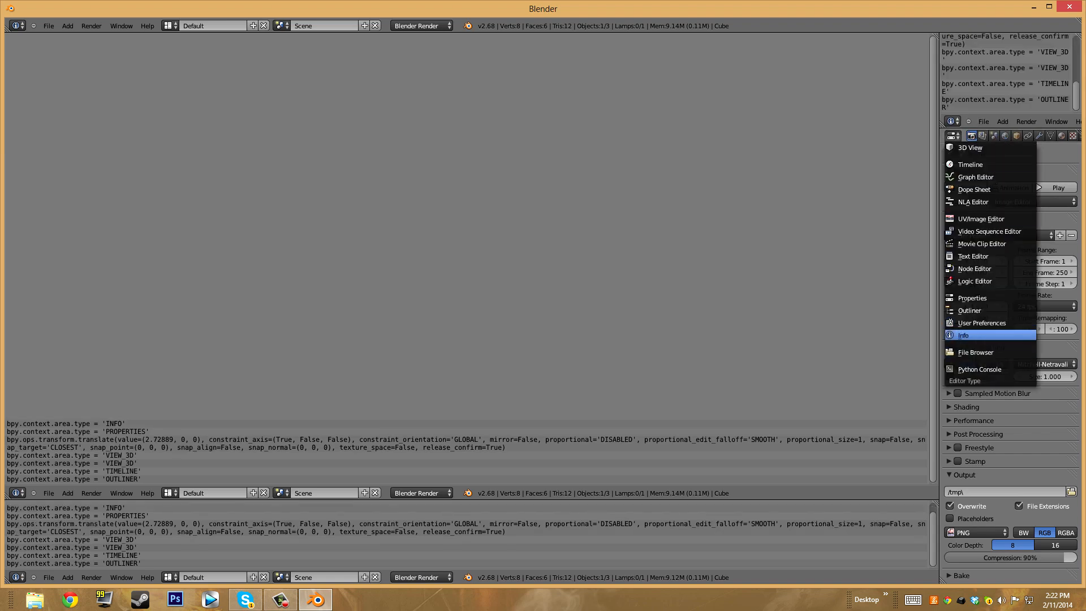
left_click(963, 334)
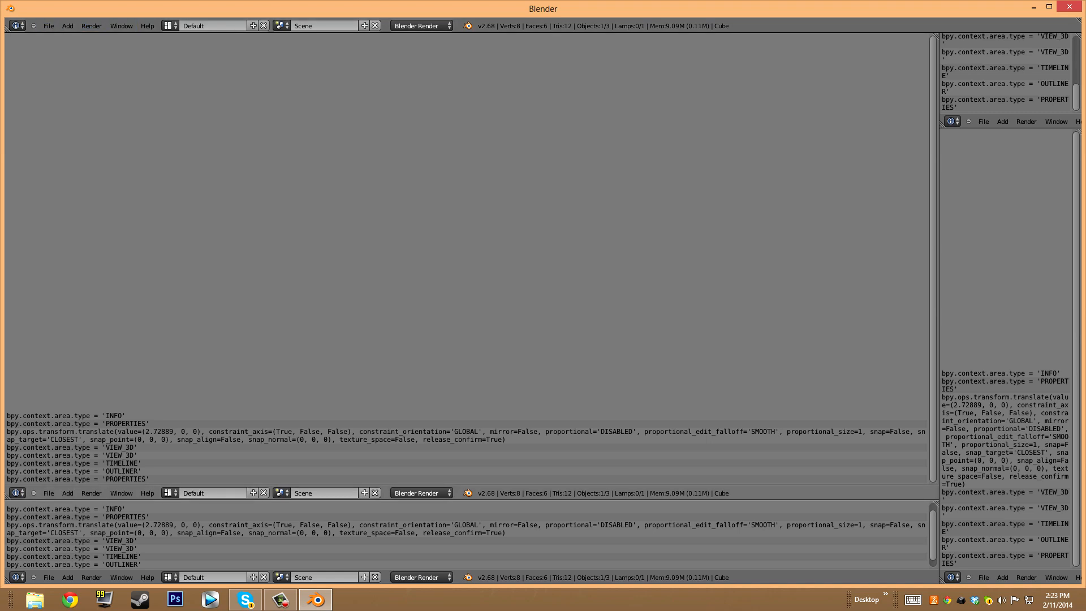
Restore the main 3D View, plus Properties and Outliner in the right-hand areas
left_click(17, 492)
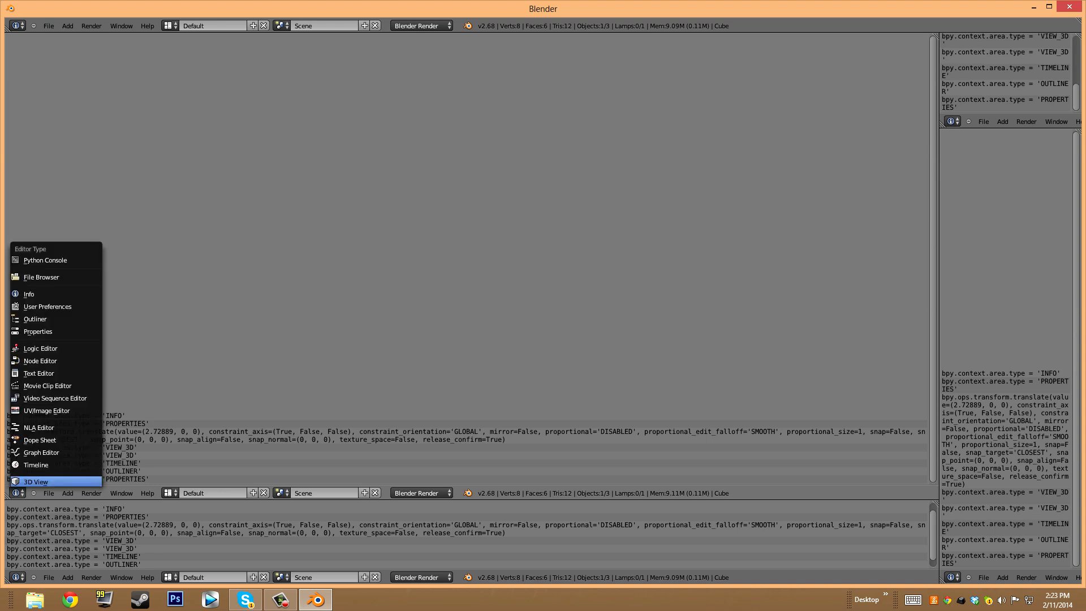
left_click(35, 481)
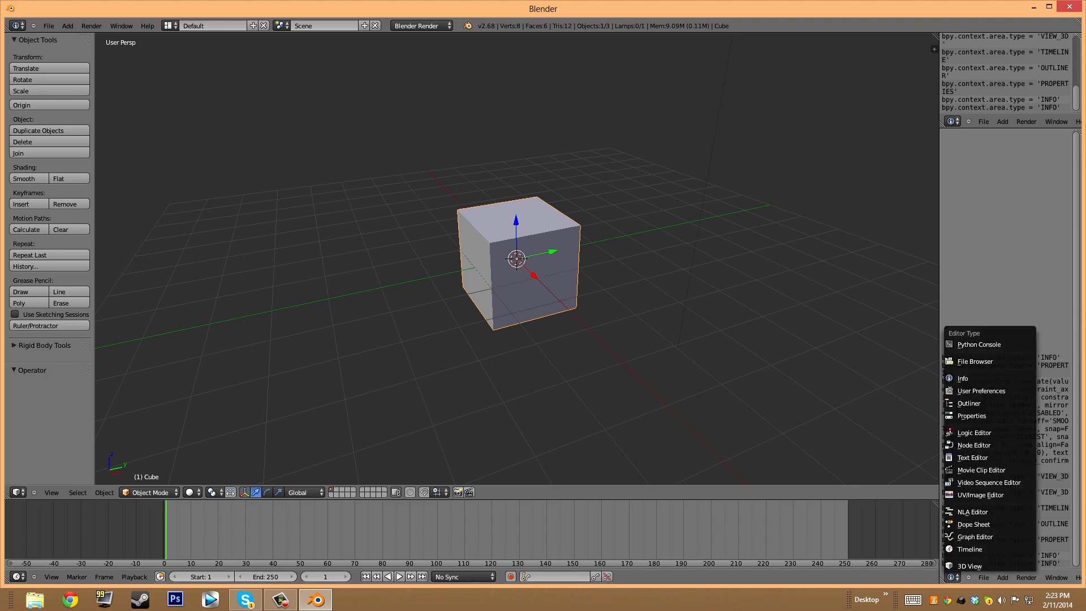
mouse_move(974, 524)
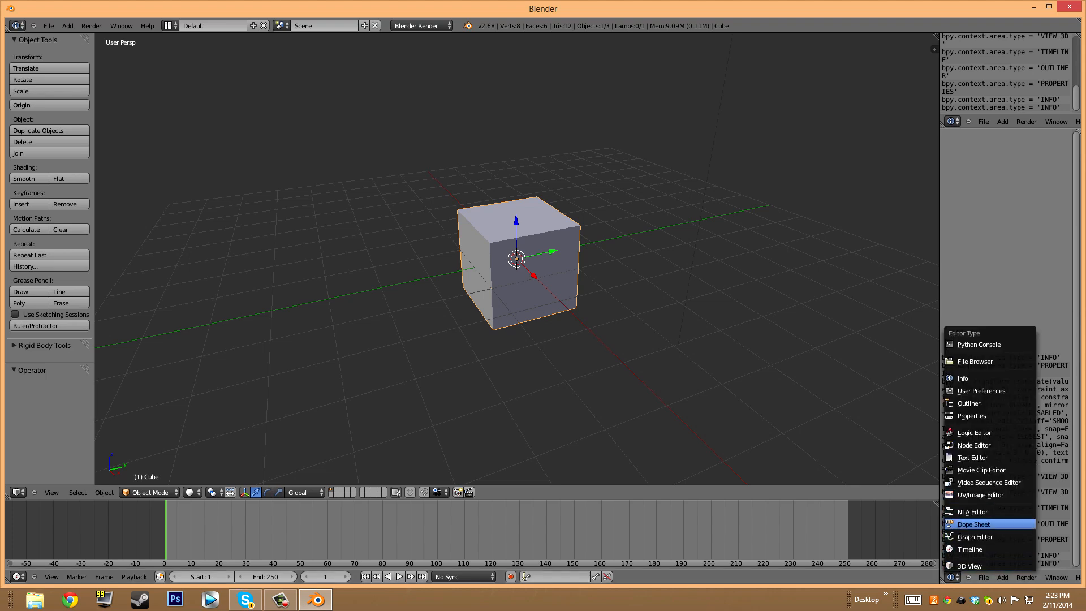
mouse_move(980, 390)
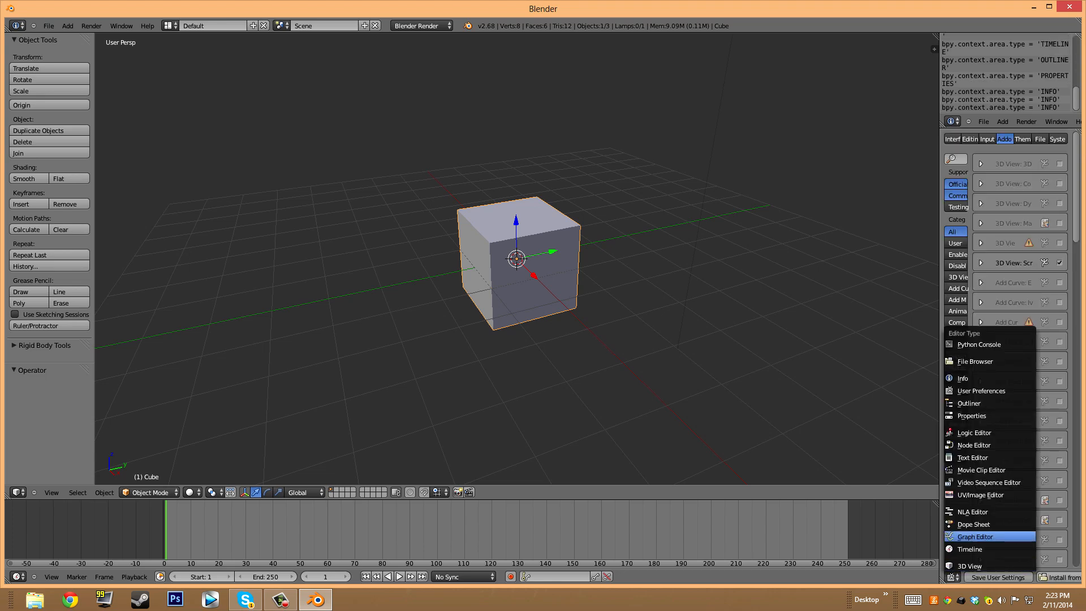
mouse_move(968, 402)
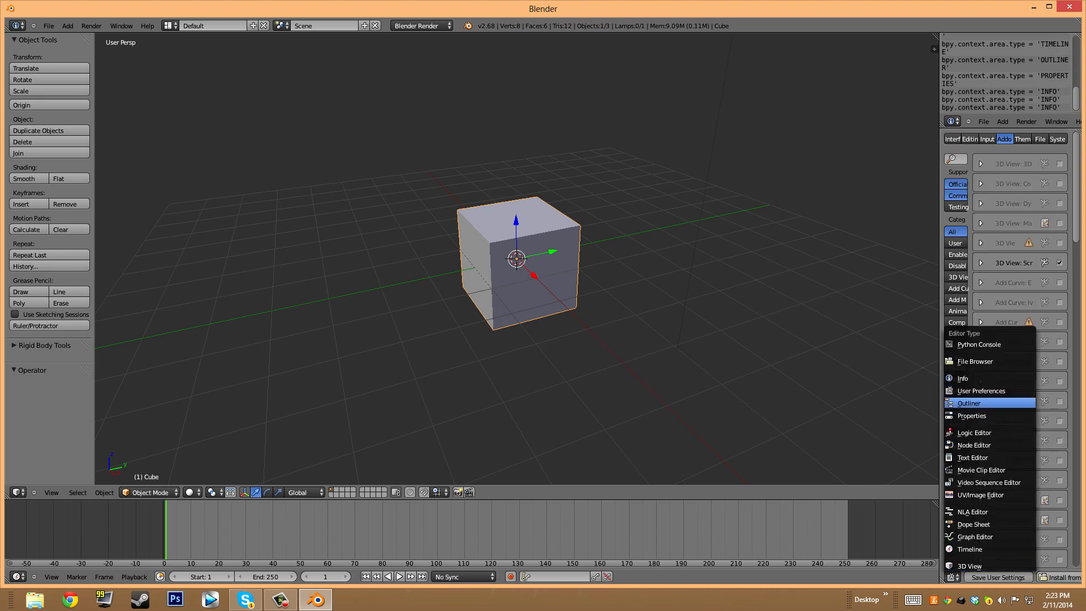
mouse_move(972, 416)
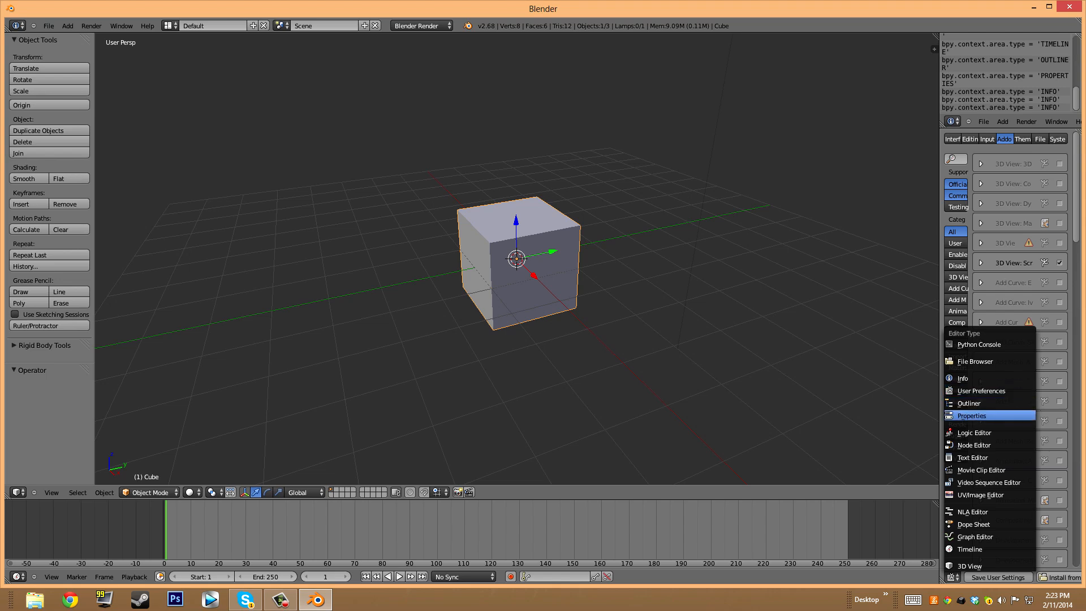
left_click(971, 416)
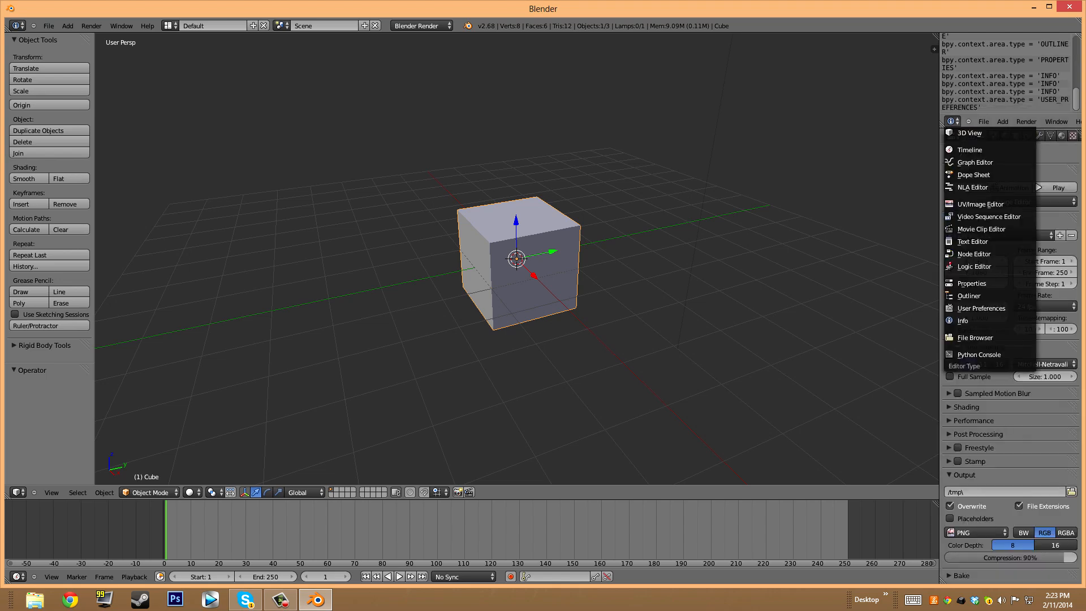
mouse_move(972, 187)
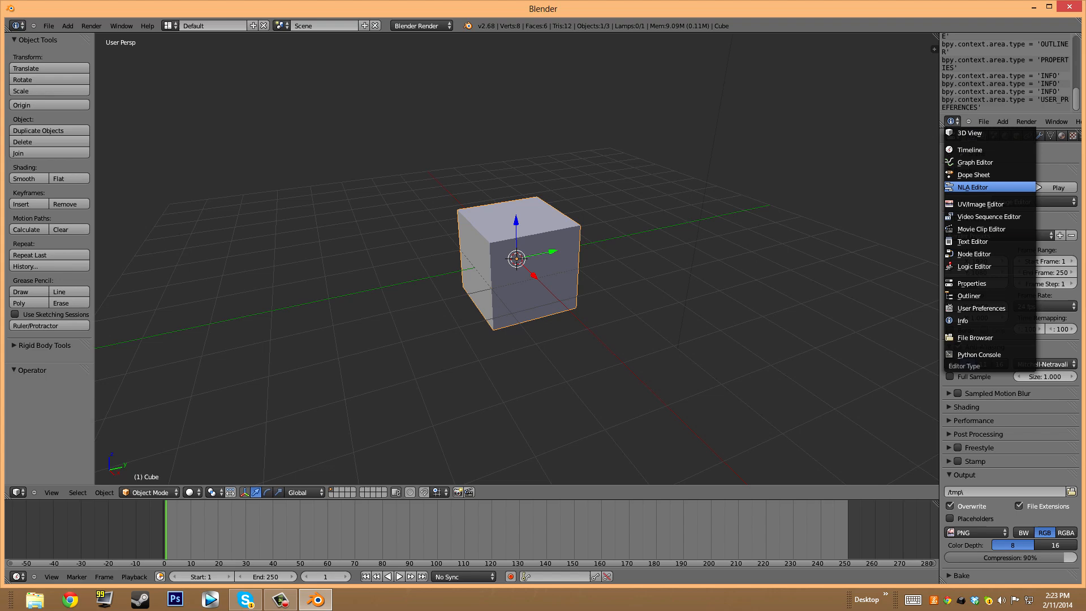
mouse_move(968, 295)
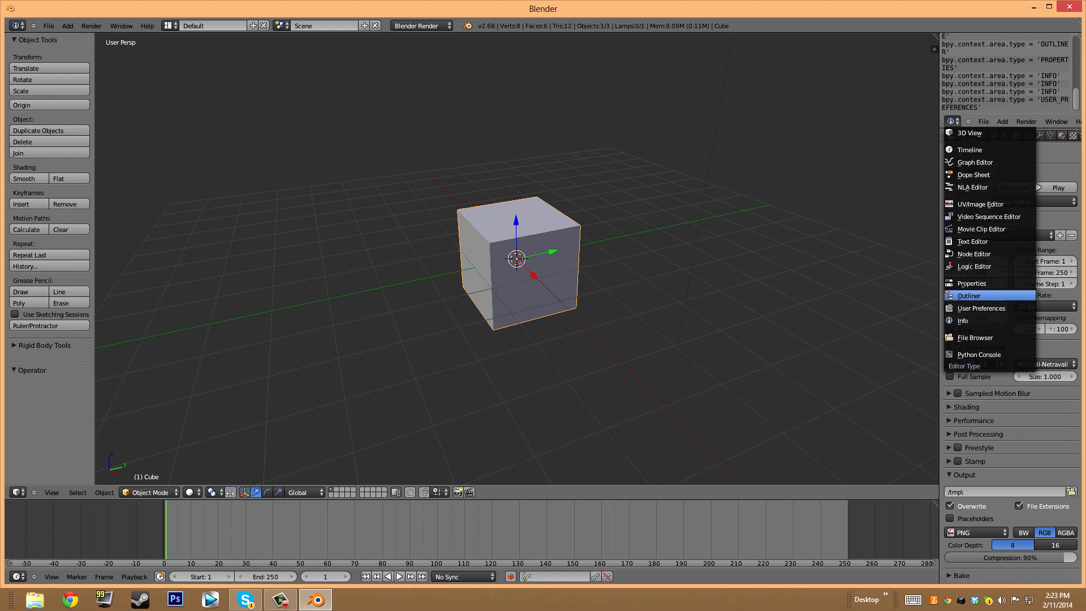
left_click(968, 295)
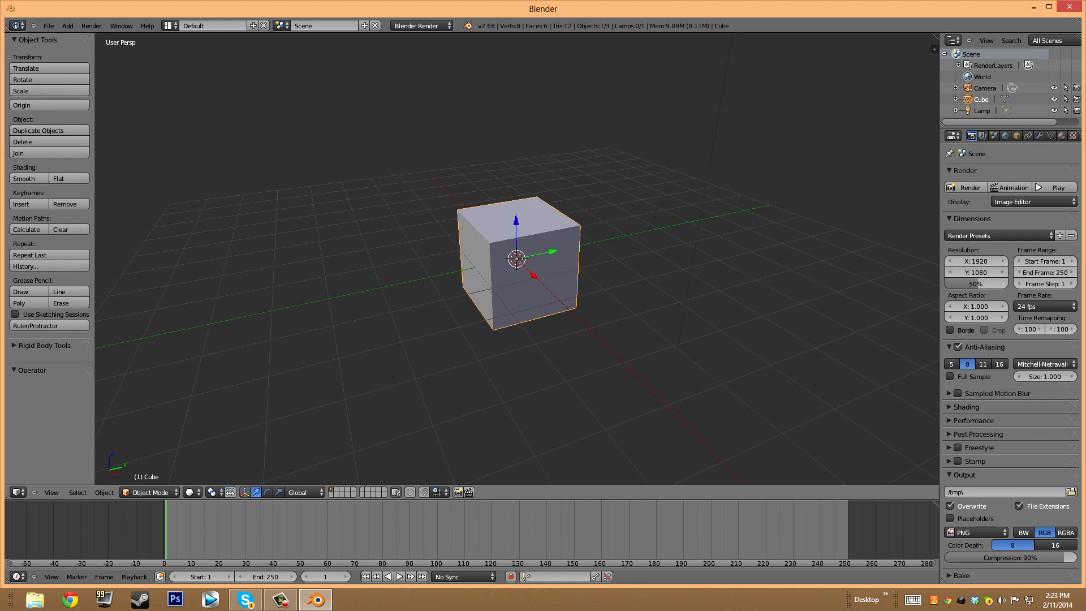
left_click(121, 25)
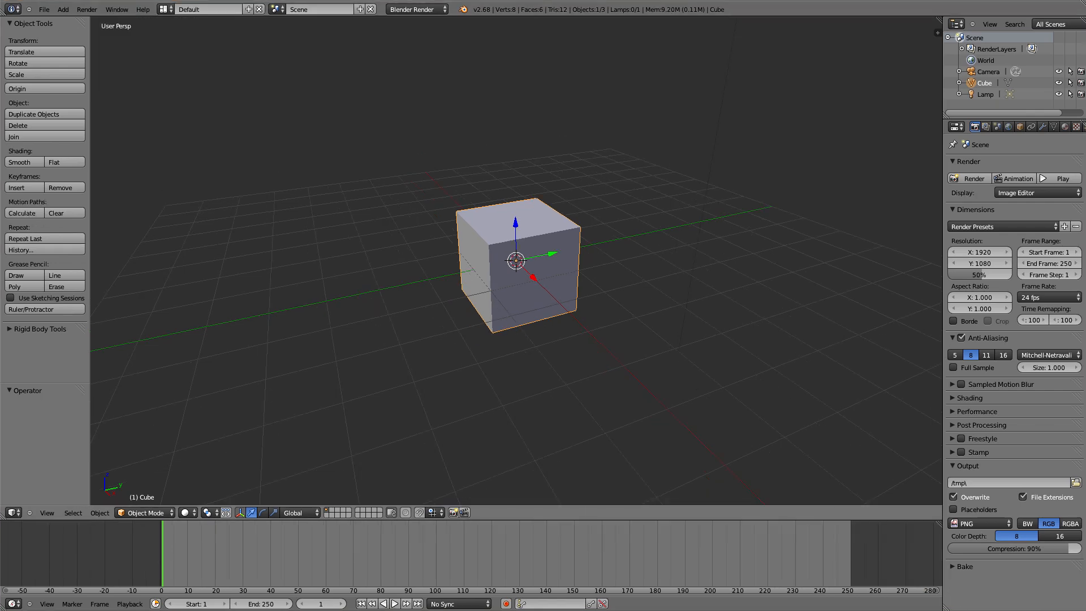
Toggle fullscreen from the Window menu and place the 3D cursor up-left of the cube
left_click(116, 9)
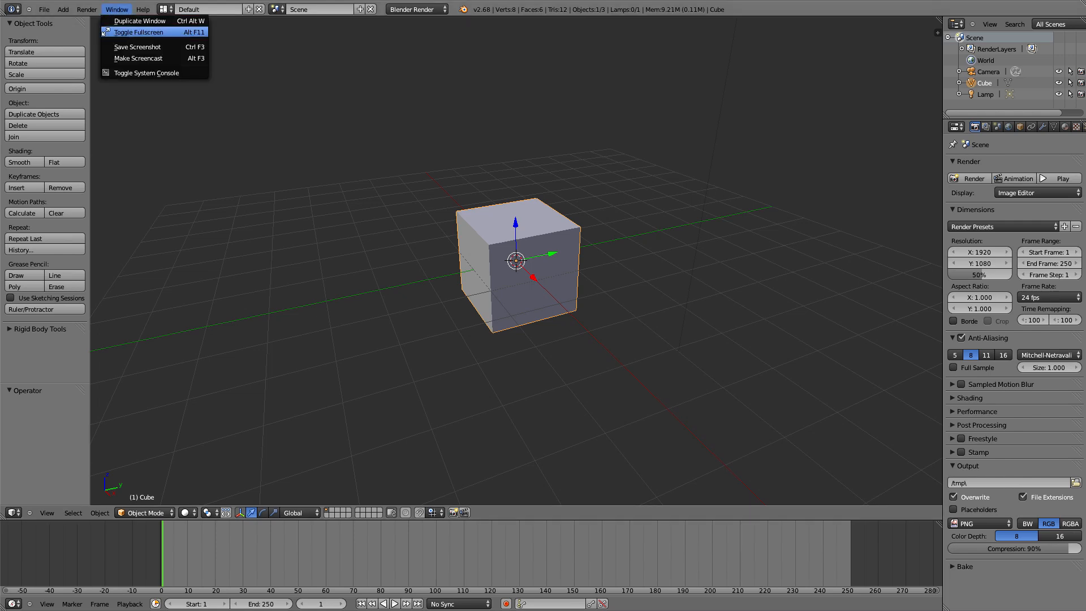
mouse_move(139, 46)
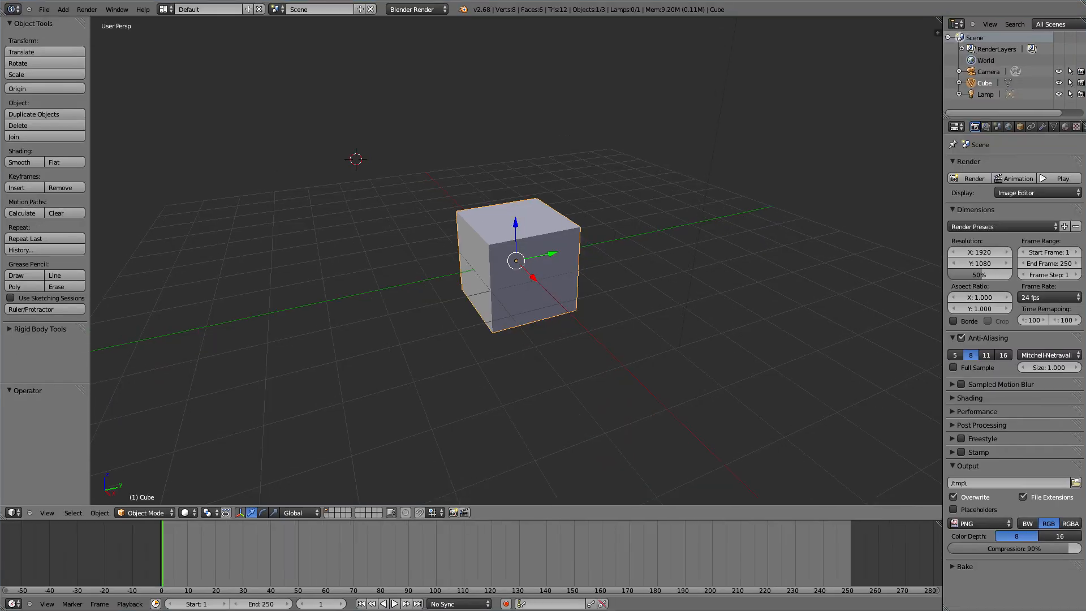
left_click(322, 127)
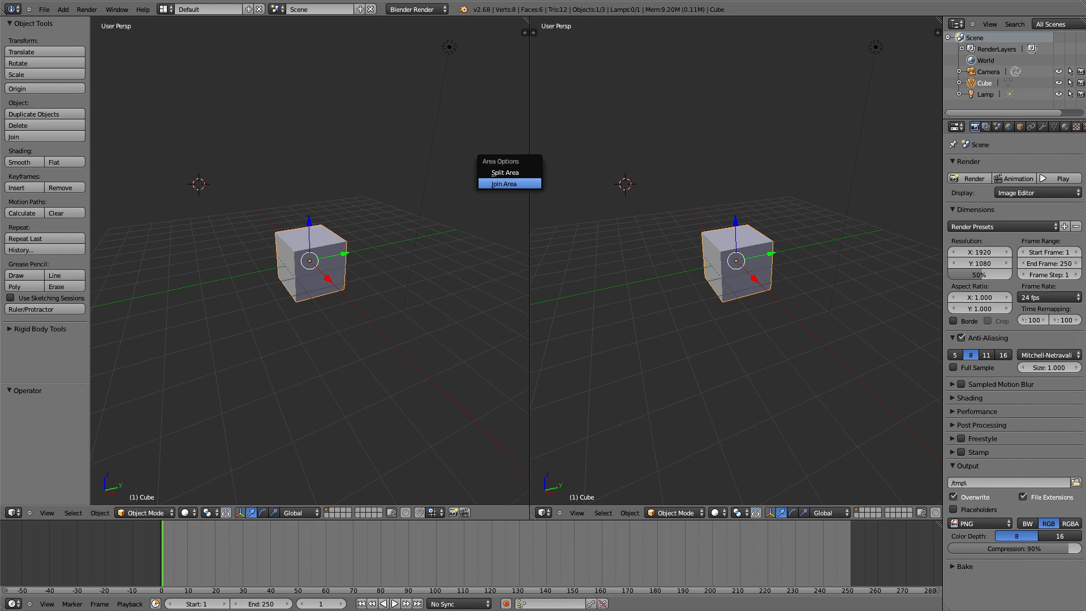
mouse_move(504, 172)
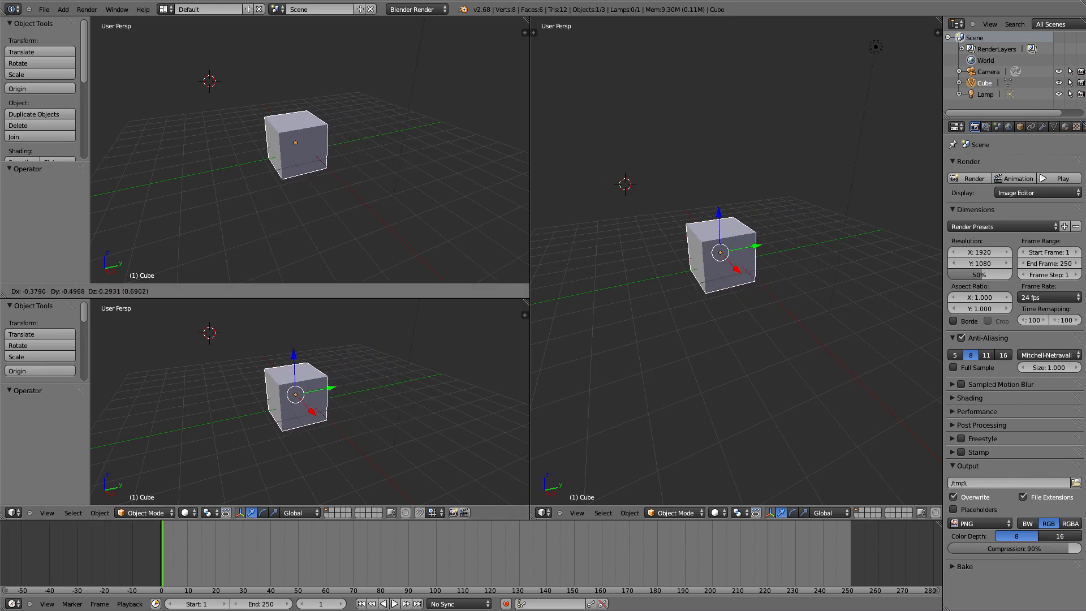
Orbit a split view to a new angle, then join two views back into one
left_click_drag(297, 145, 220, 91)
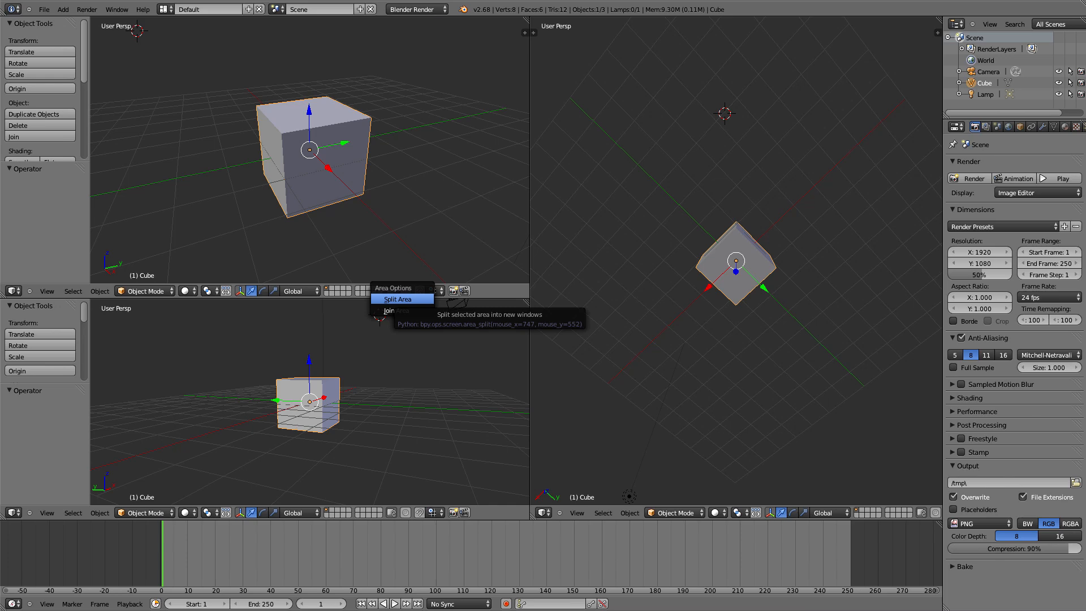
mouse_move(397, 310)
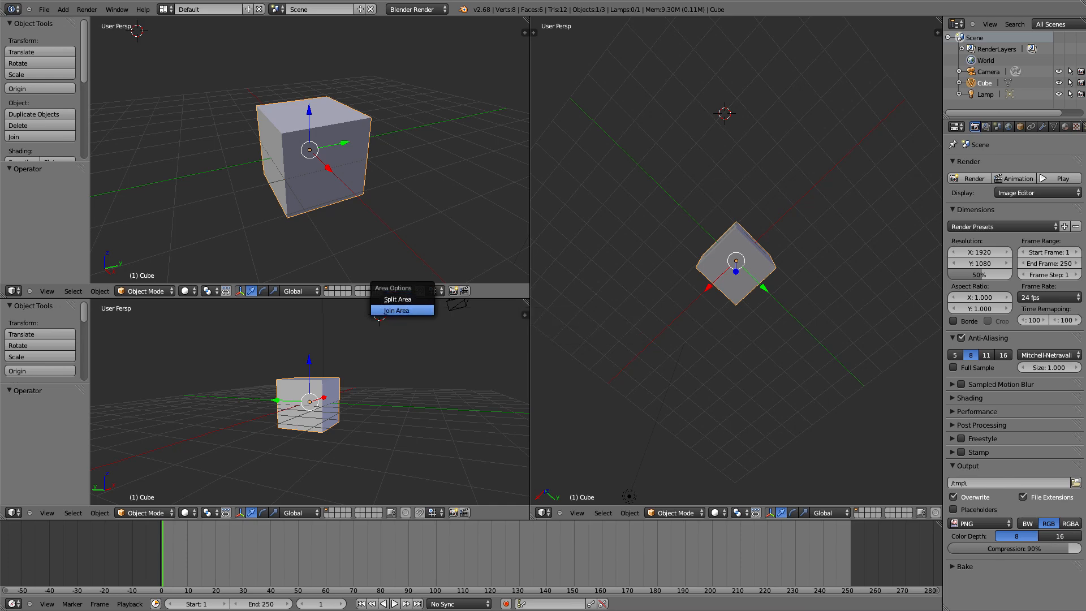
left_click(396, 310)
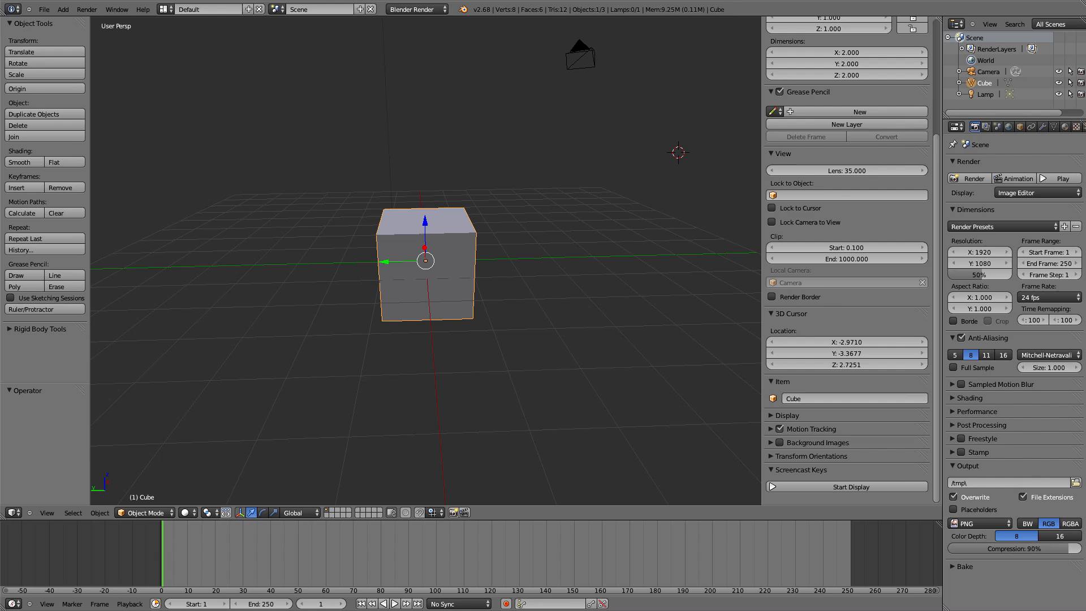
Start the Screencast Keys display and hide the view properties sidebar
left_click(845, 487)
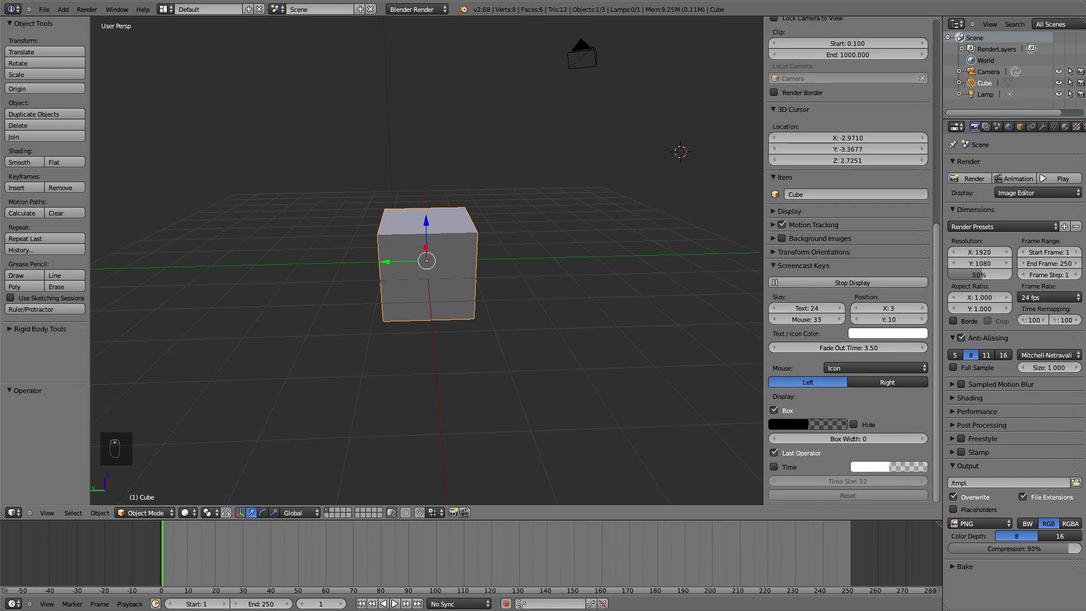
left_click(874, 367)
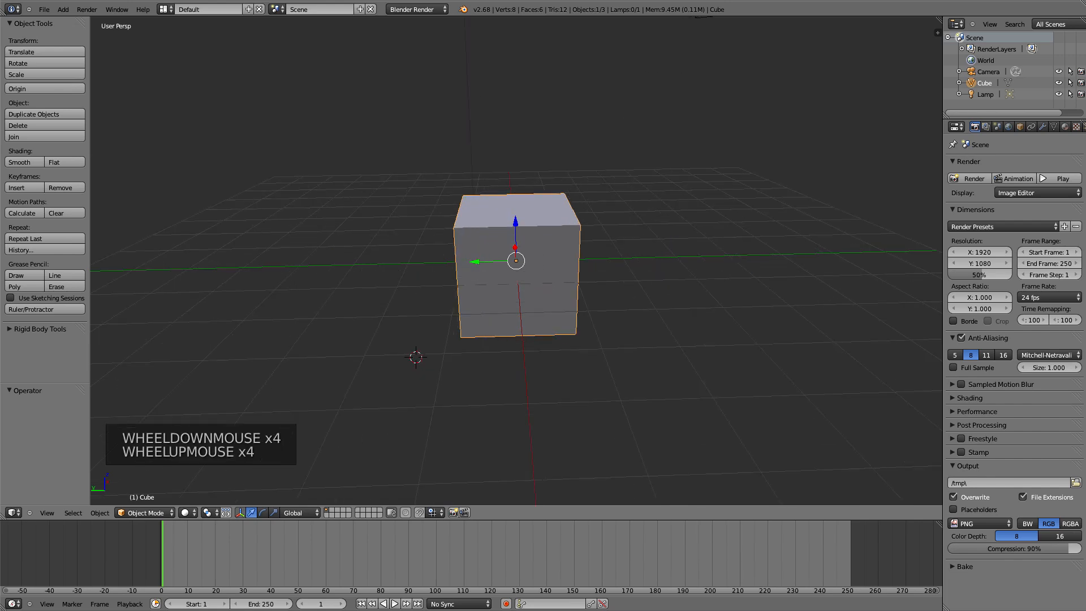
Scroll-zoom out from inside the cube until it is fully visible and centered
scroll("down", 3)
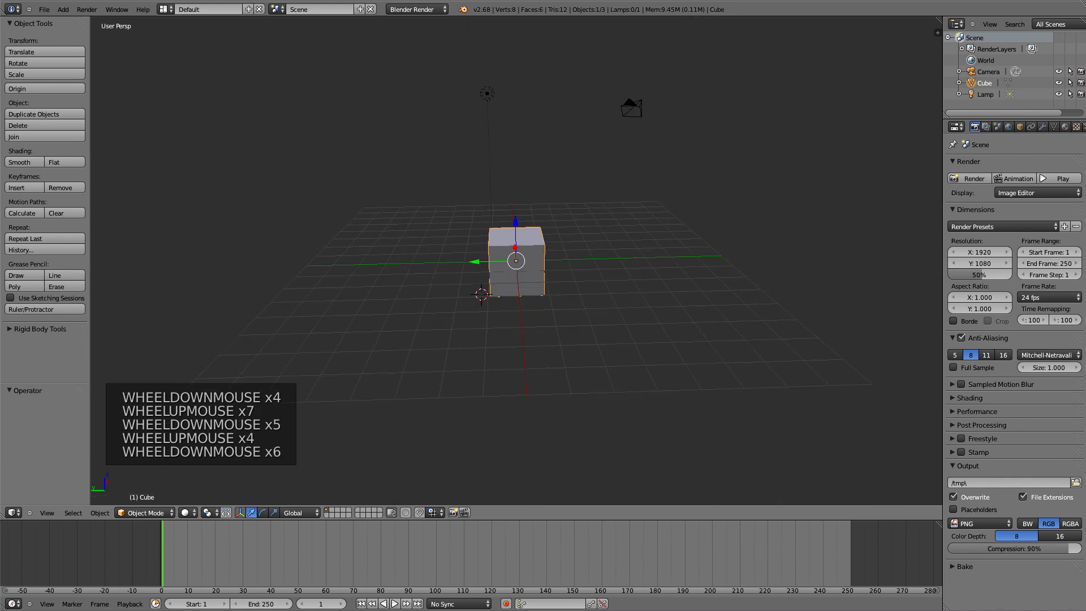
scroll("down", 3)
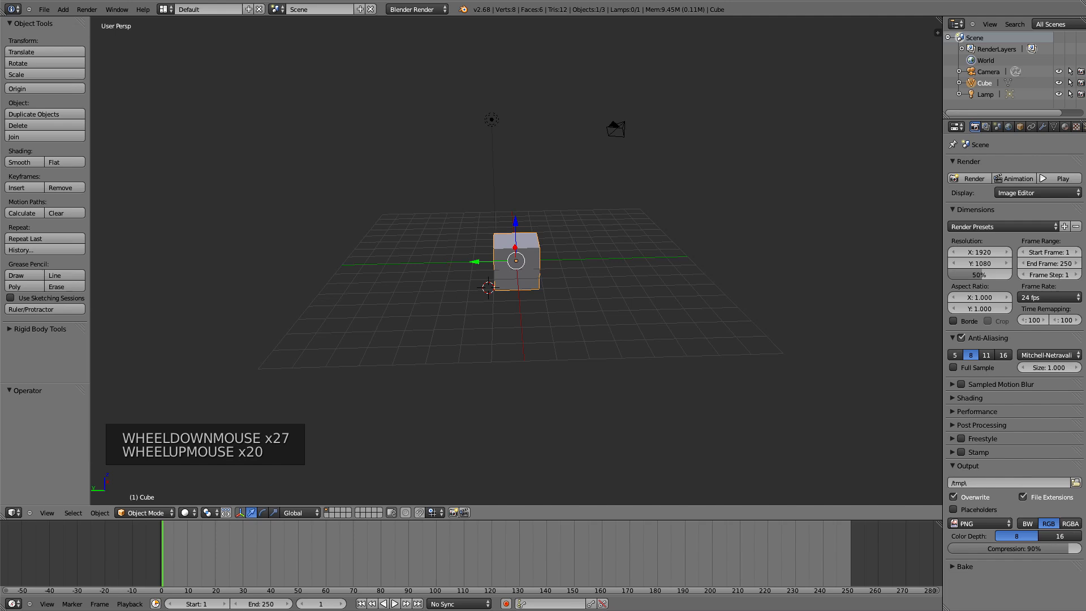
scroll("up", 3)
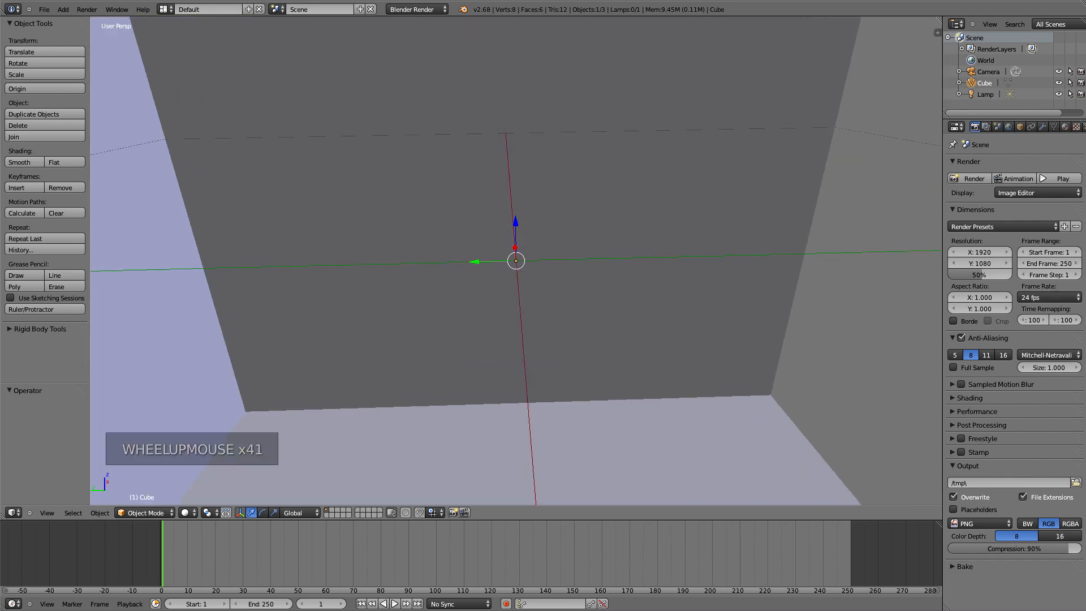
scroll("down", 3)
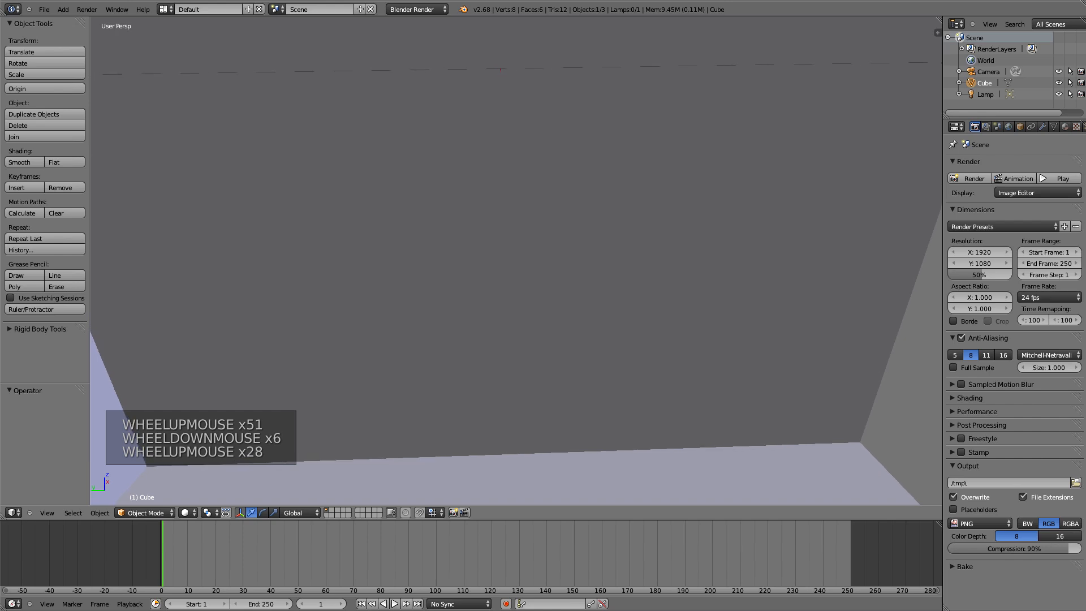
scroll("down", 3)
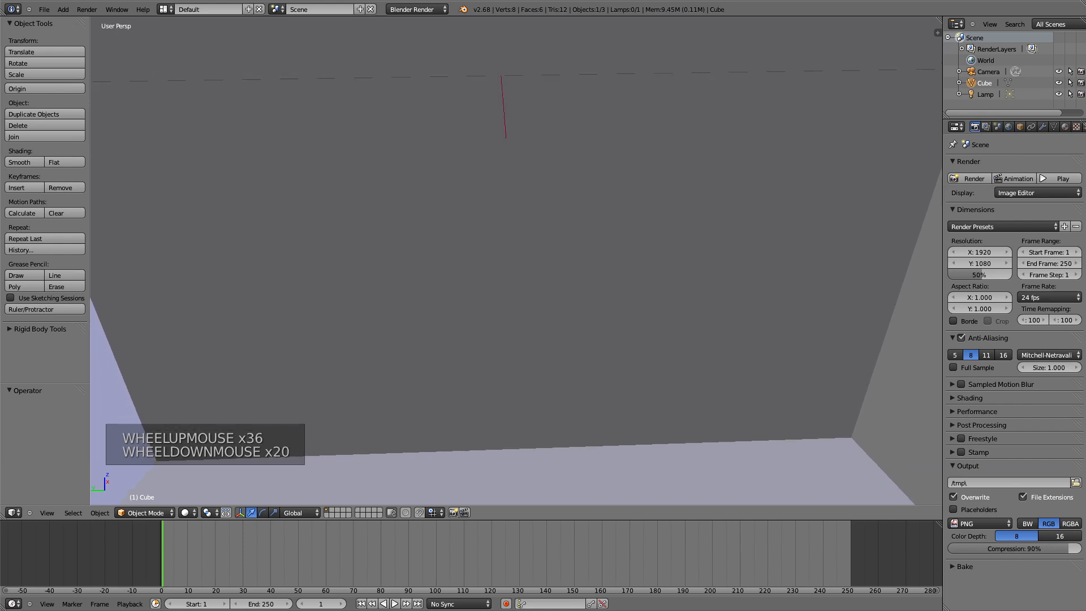
scroll("down", 3)
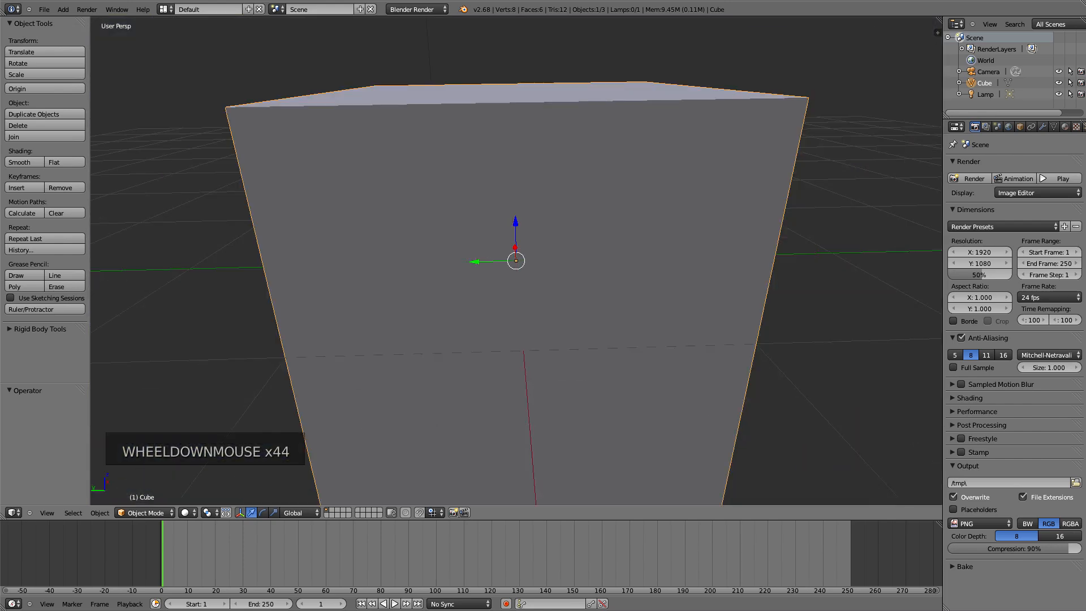
scroll("down", 3)
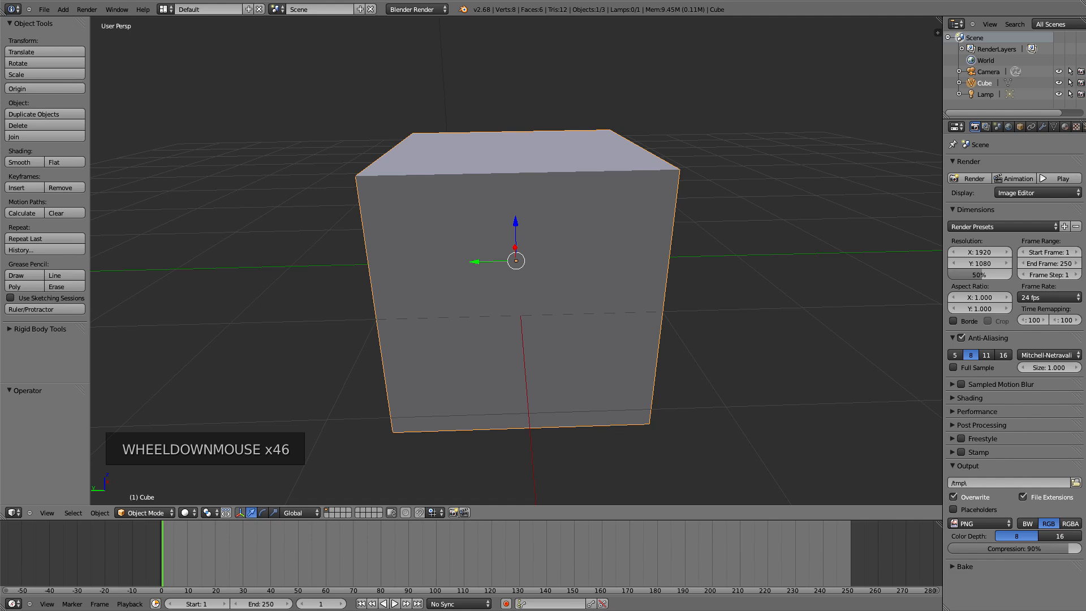
scroll("down", 3)
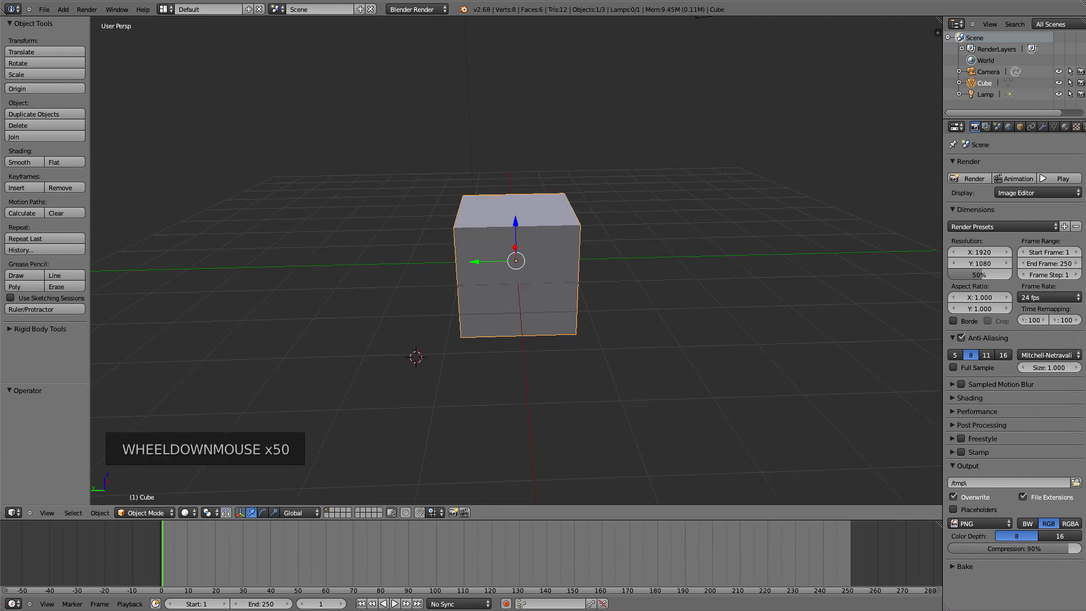
scroll("down", 3)
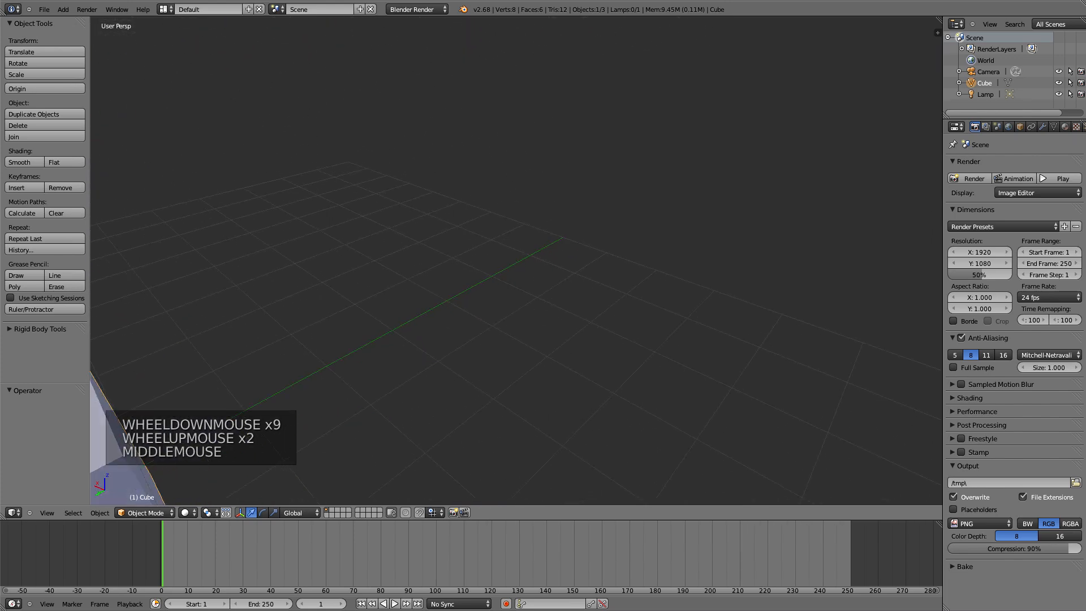
Pan the cube to the view centre and orbit to look down on it
scroll("down", 3)
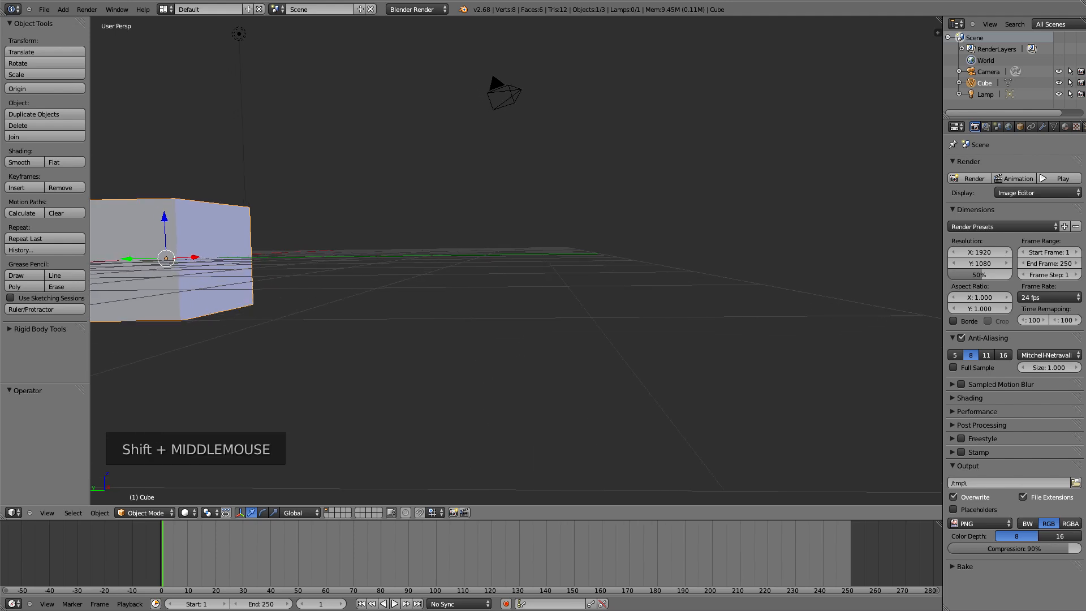
left_click_drag(166, 260, 485, 263)
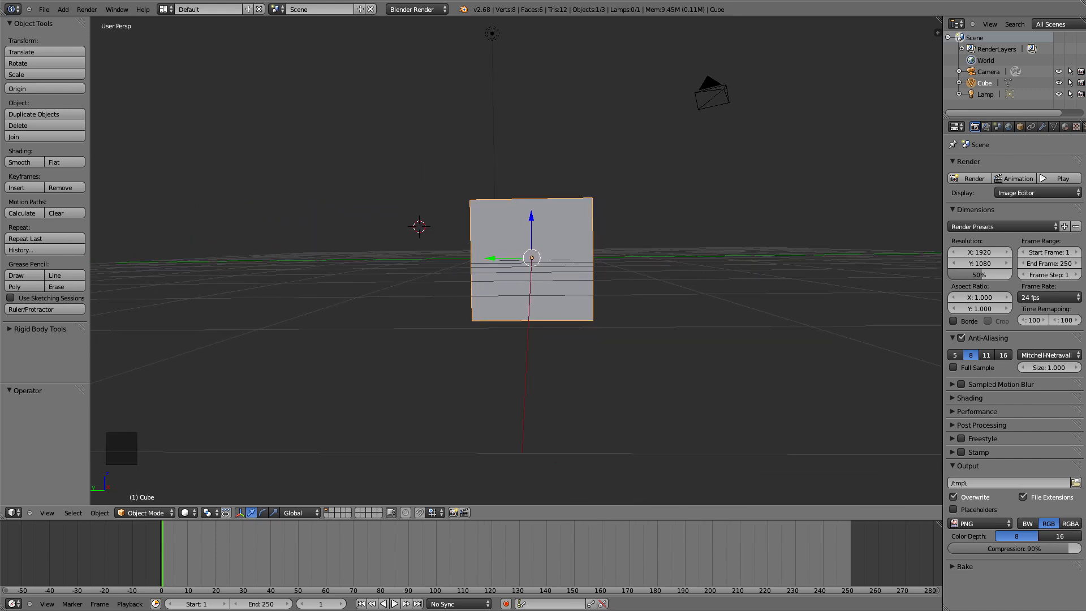
left_click_drag(530, 260, 499, 263)
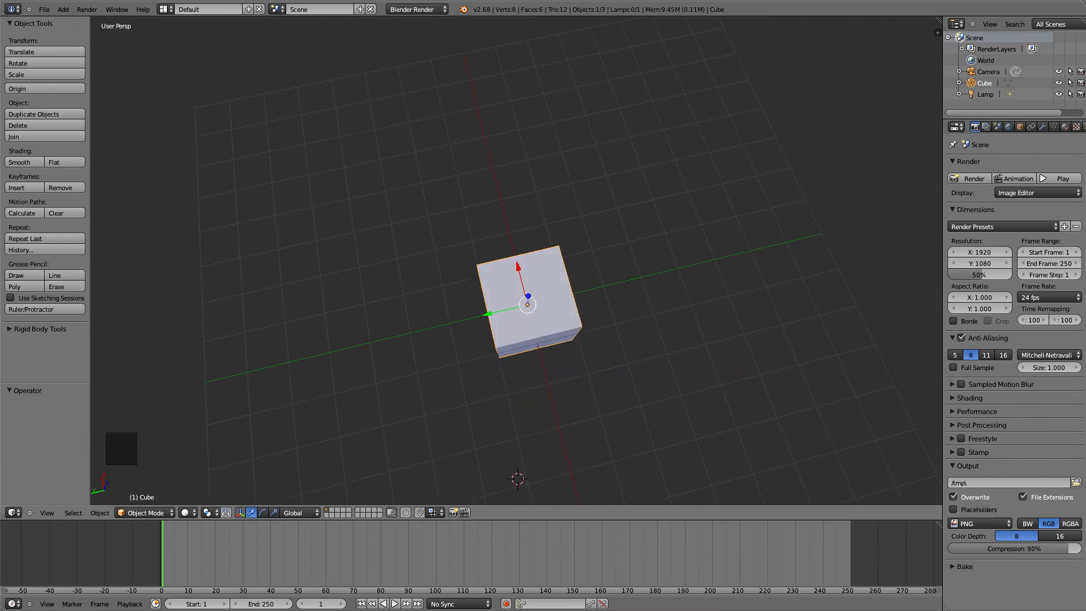
Zoom in close on the cube and back out, leaving it small and centred on the grid
scroll("up", 3)
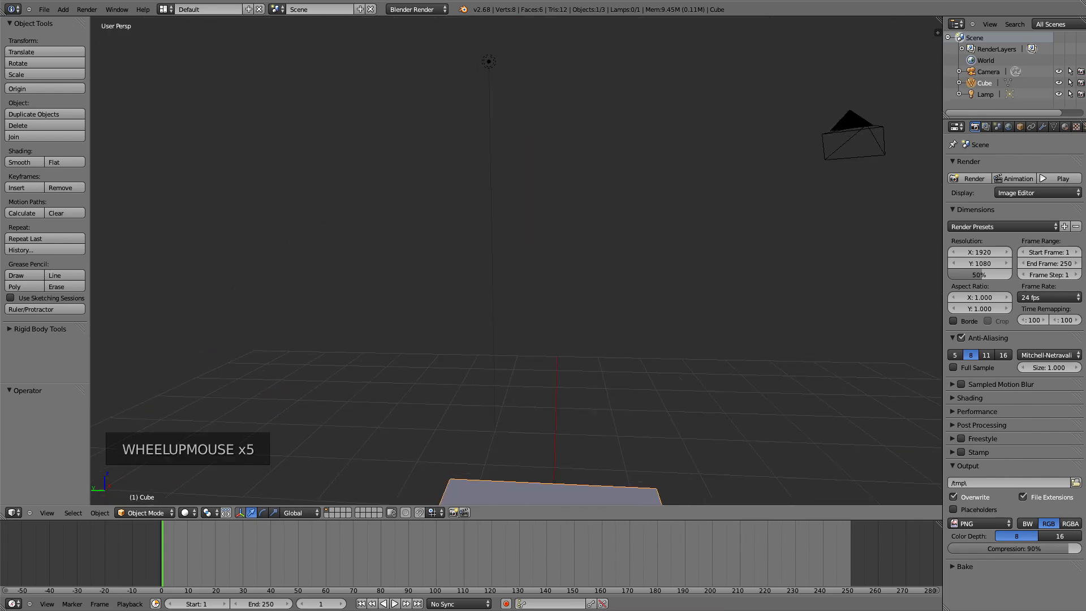
scroll("down", 3)
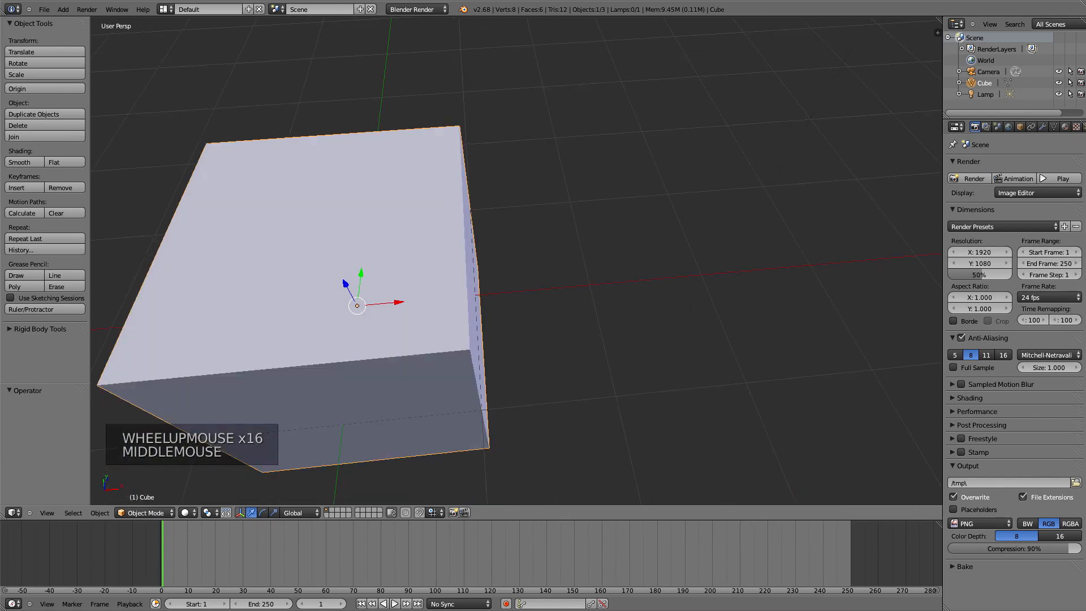
scroll("up", 3)
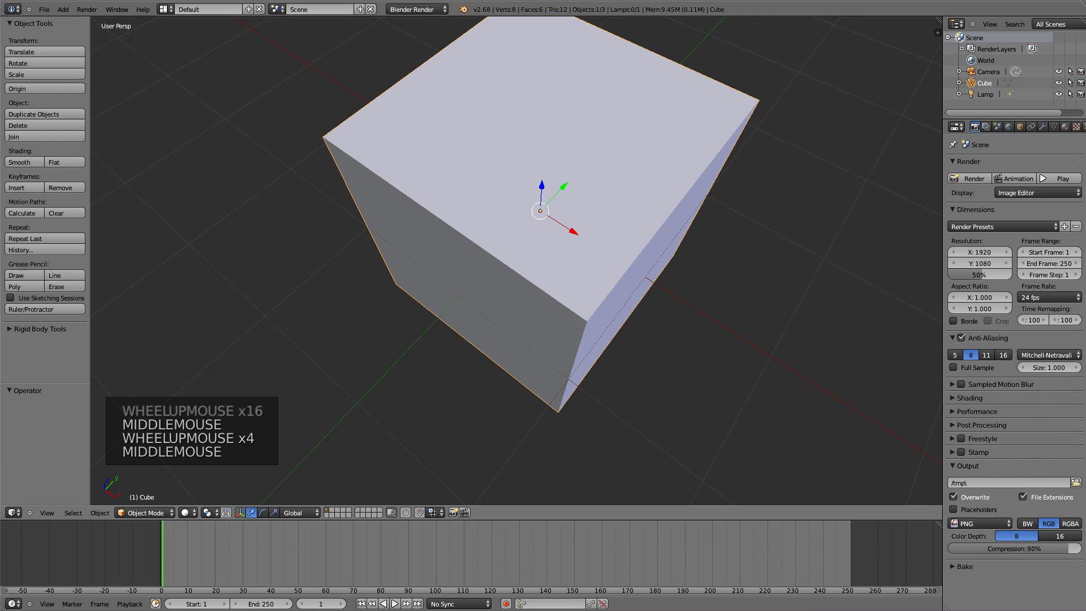
scroll("down", 3)
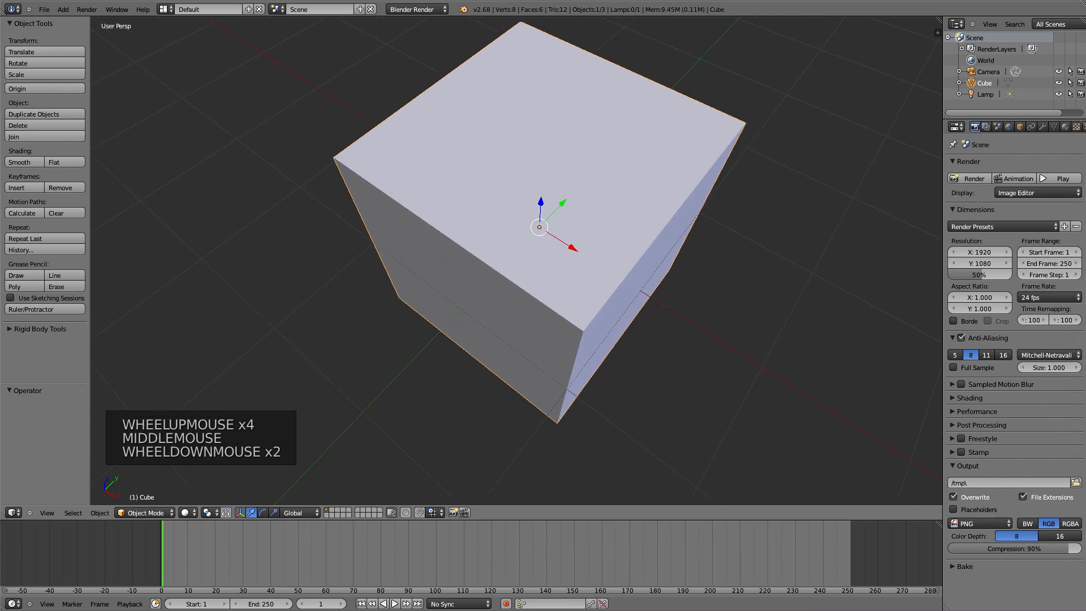
scroll("down", 3)
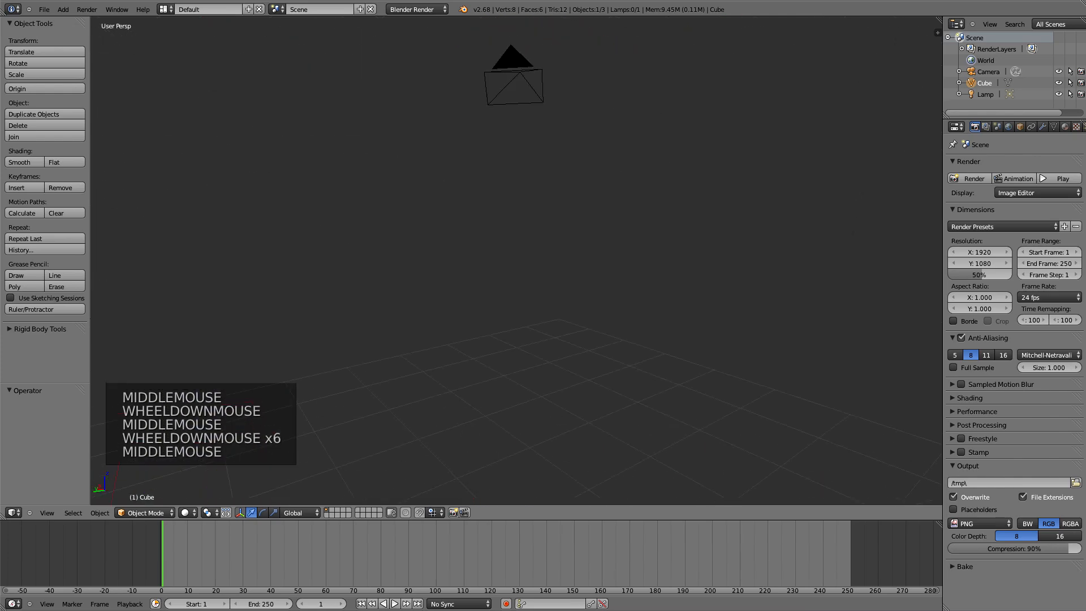
scroll("down", 3)
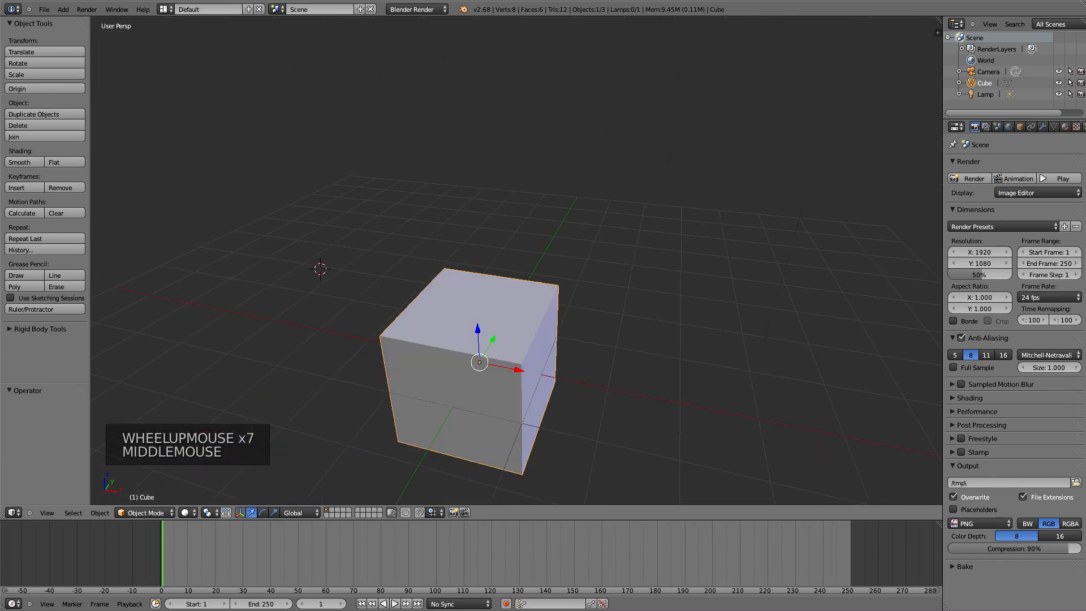
scroll("up", 3)
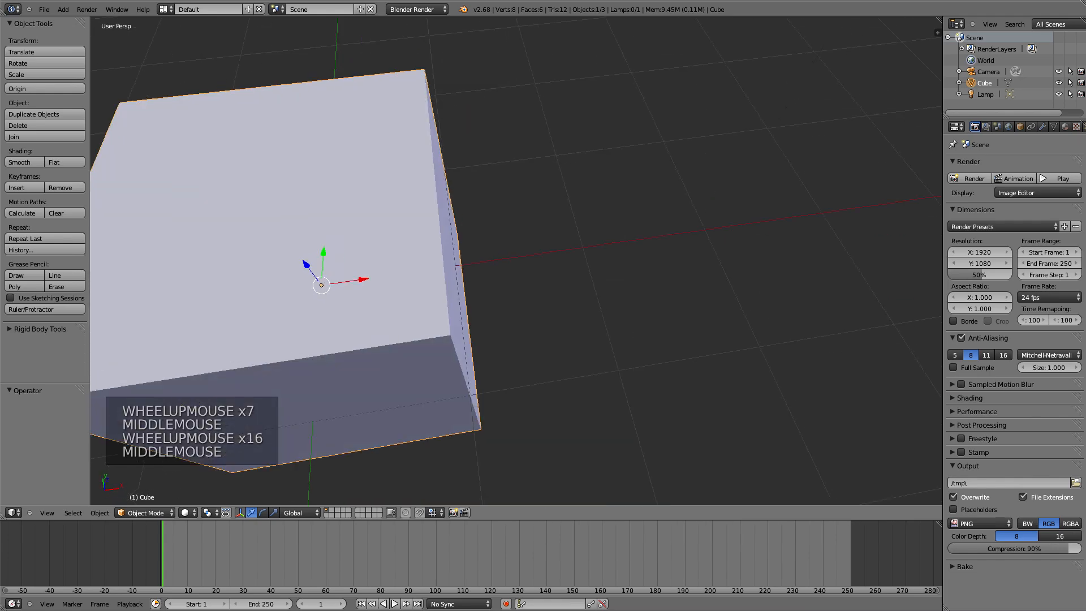
scroll("up", 3)
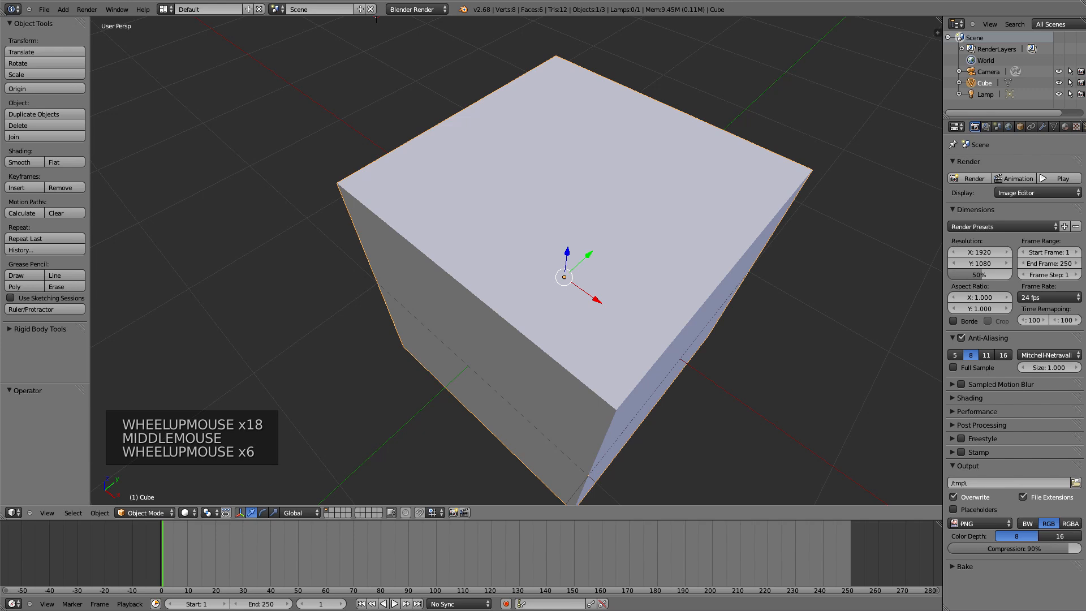
scroll("down", 3)
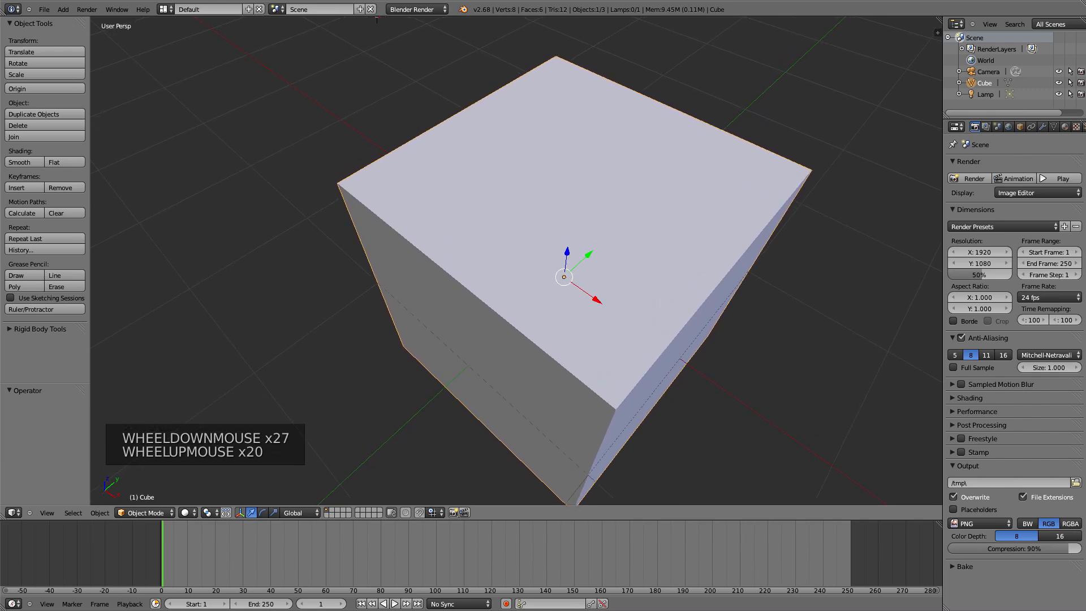
scroll("up", 3)
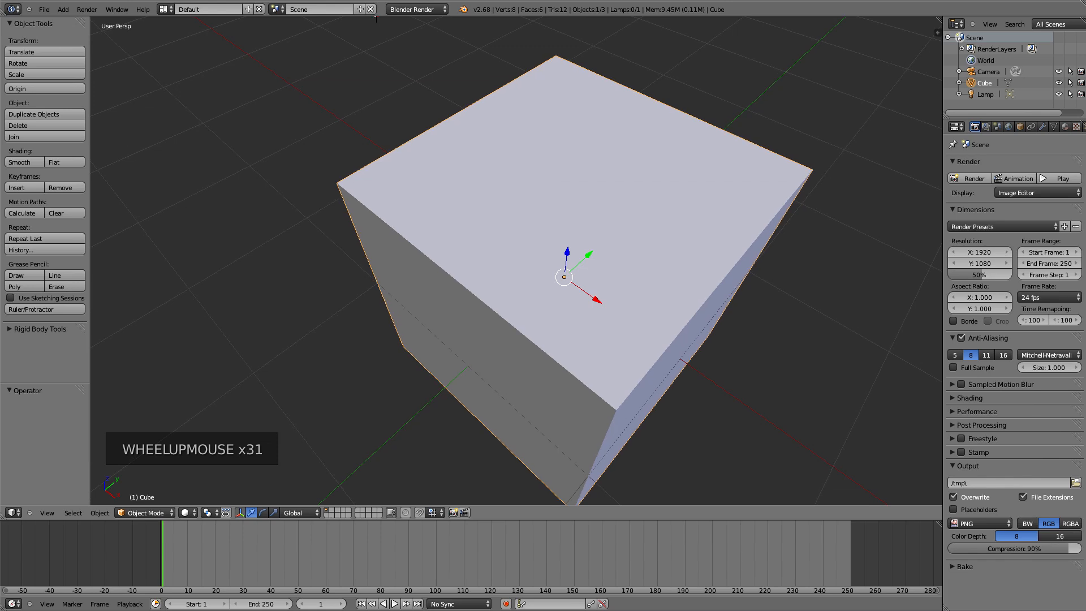
scroll("down", 3)
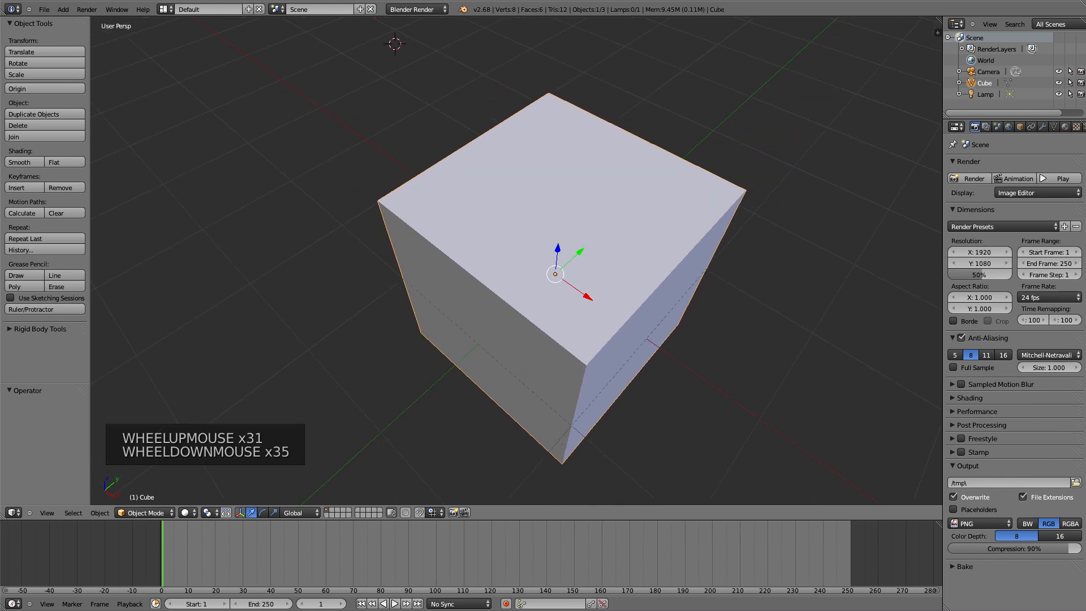
scroll("down", 3)
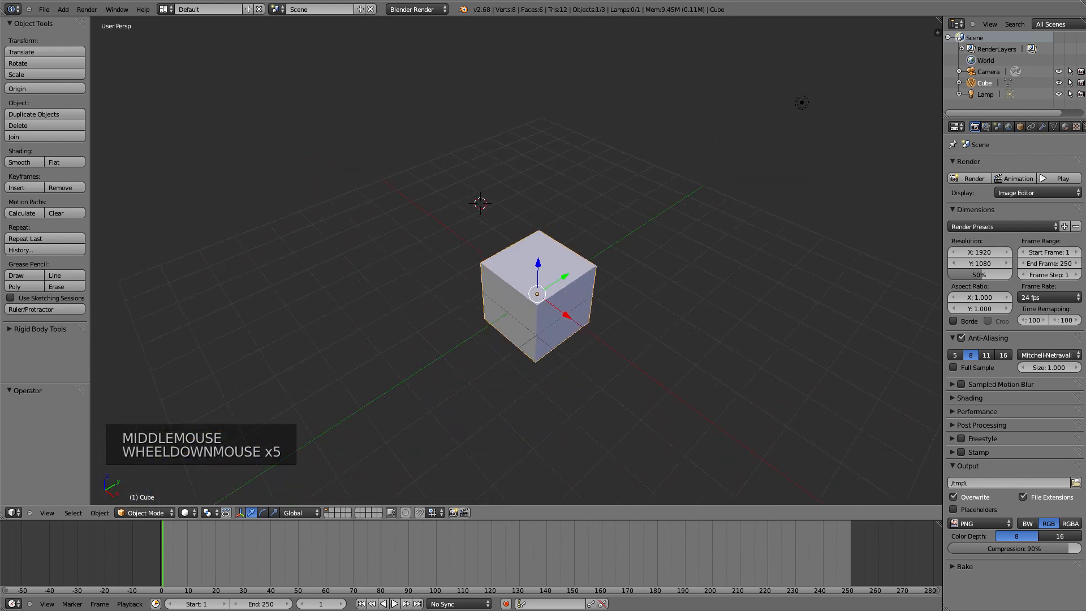
Pan and orbit around the cube, then zoom into a close top-down view of it
scroll("down", 3)
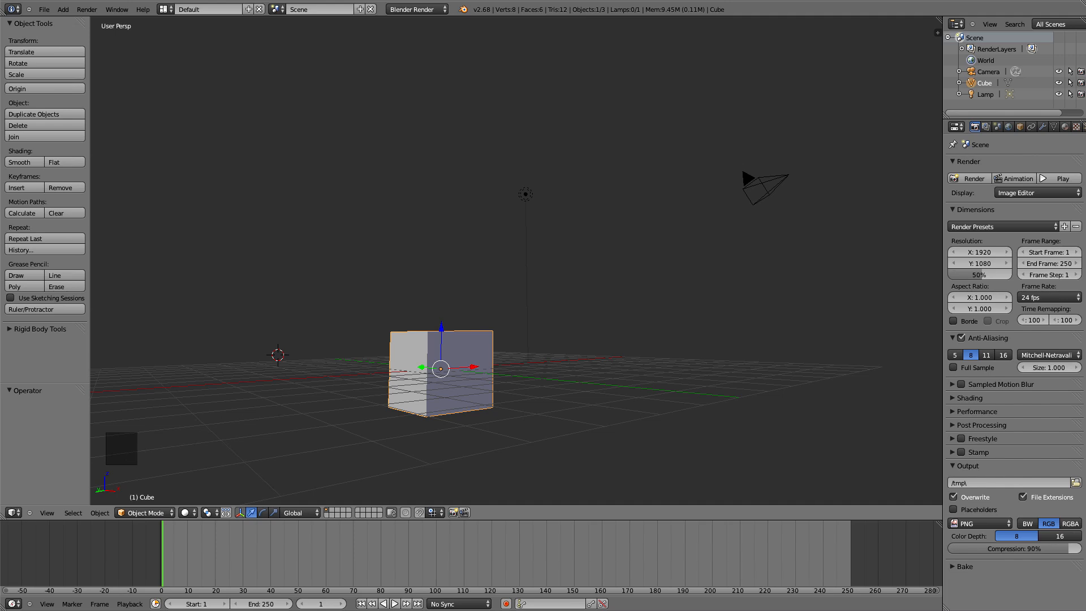
left_click_drag(443, 367, 450, 366)
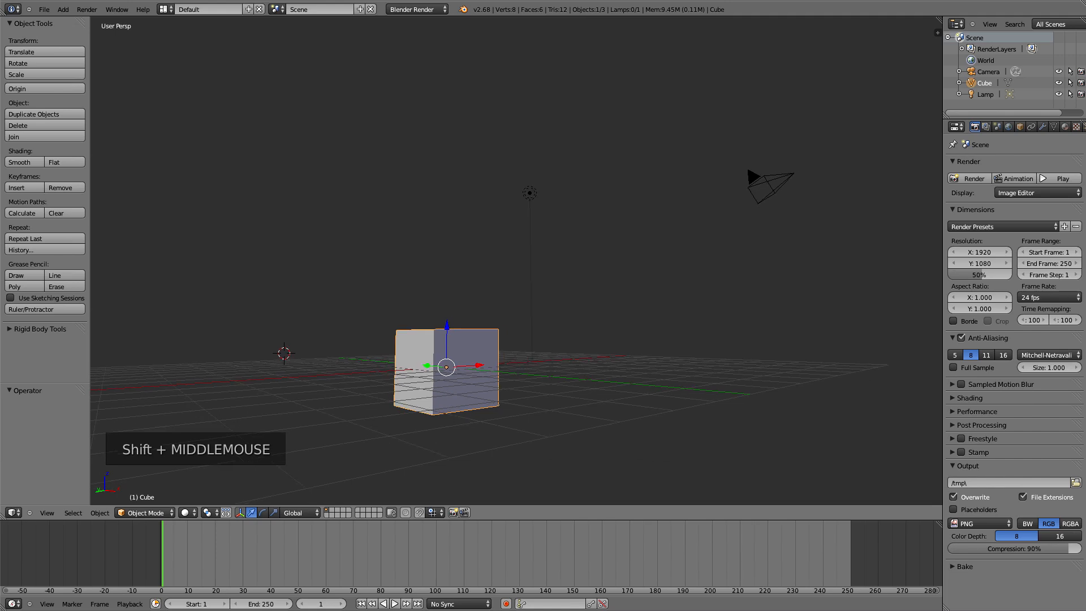
left_click_drag(447, 367, 533, 320)
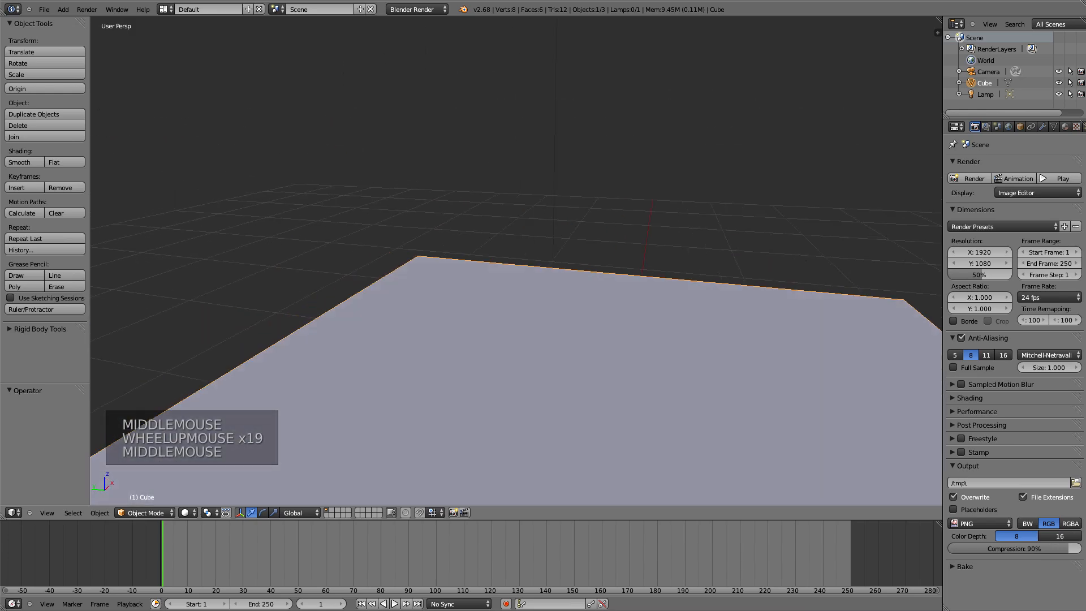
scroll("down", 3)
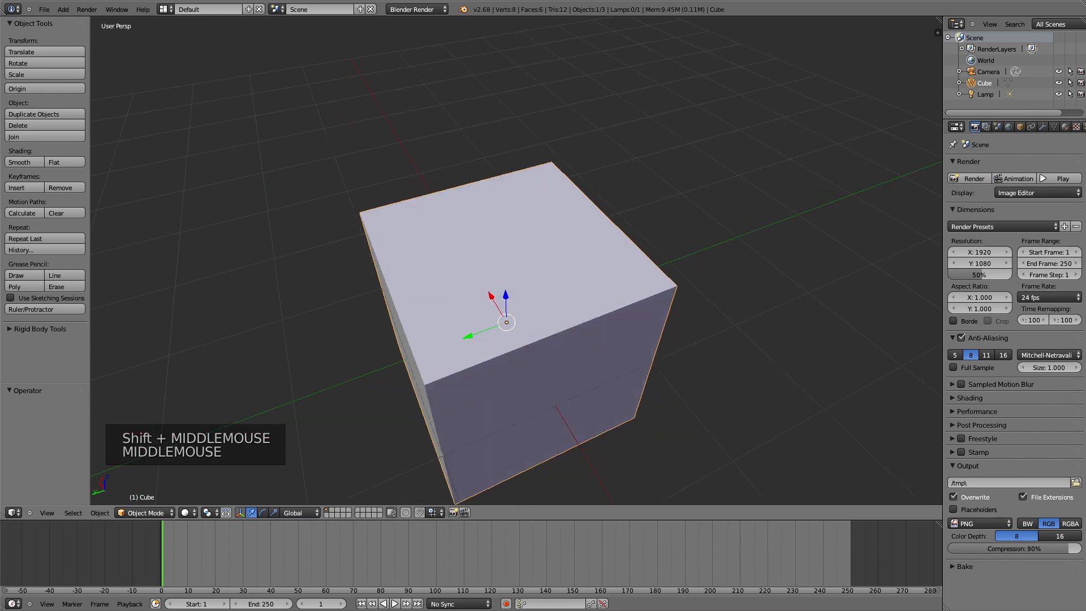
left_click_drag(506, 321, 502, 302)
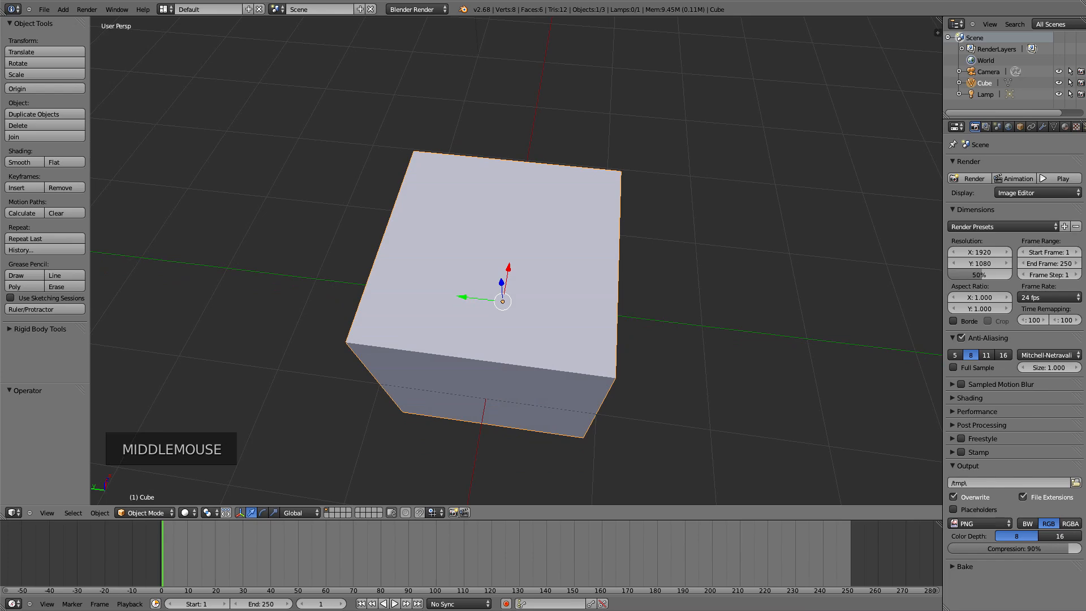
left_click_drag(502, 301, 512, 309)
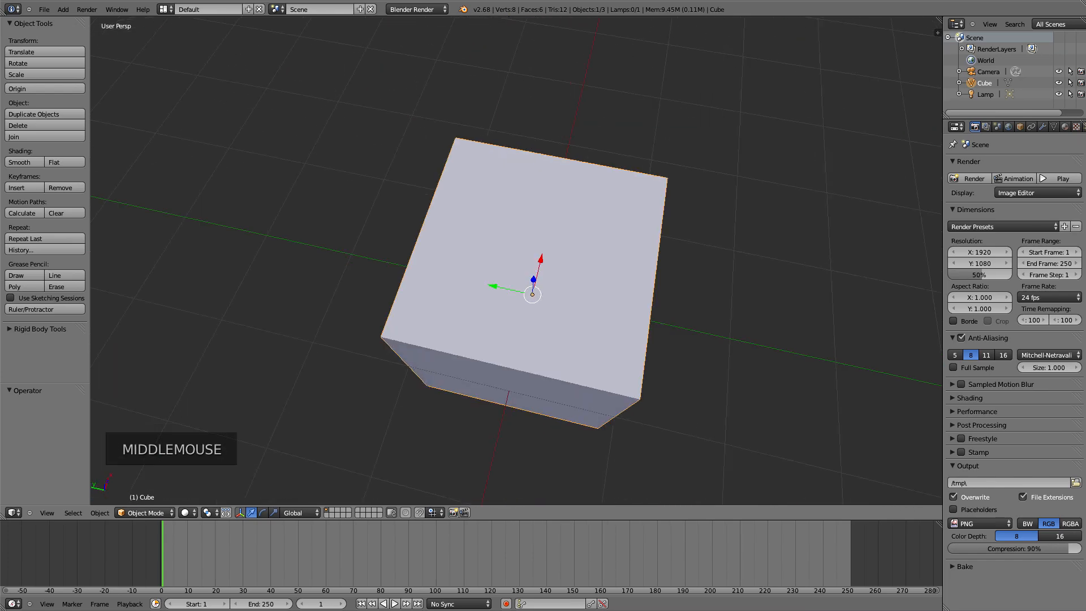
scroll("down", 3)
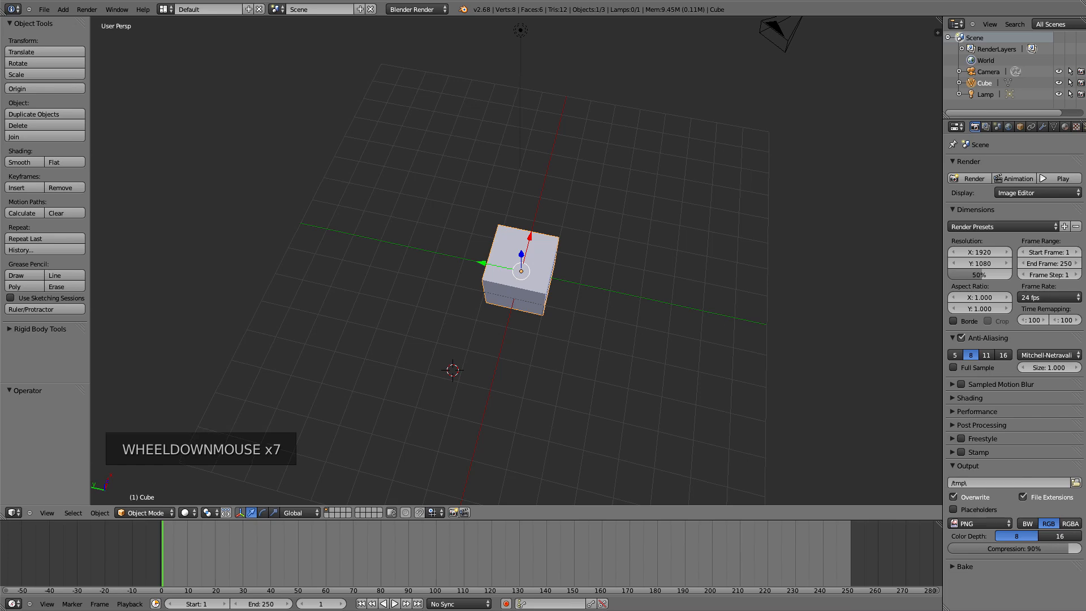
scroll("up", 3)
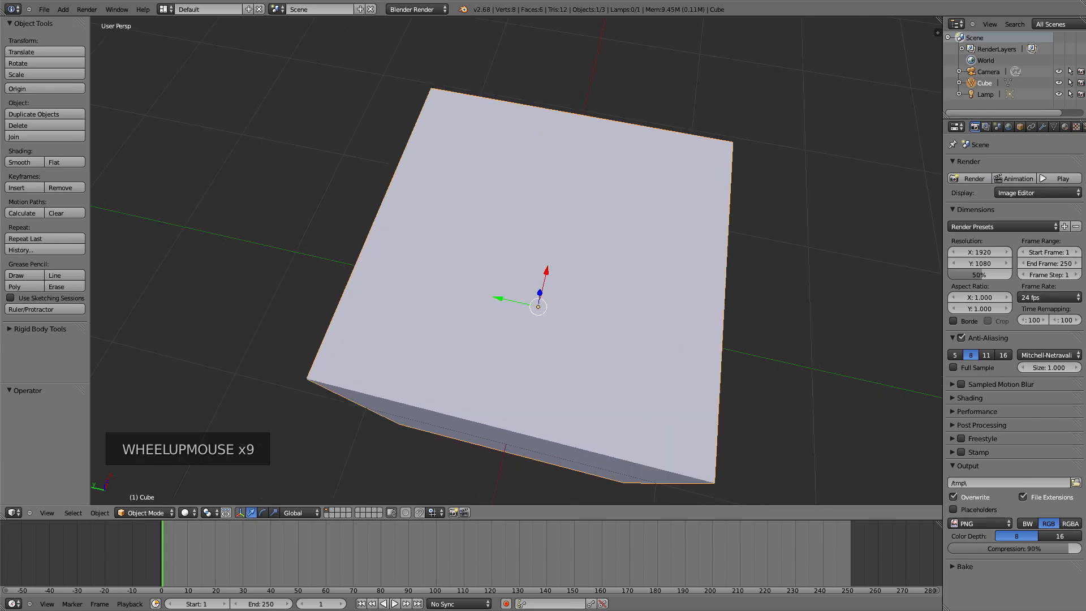